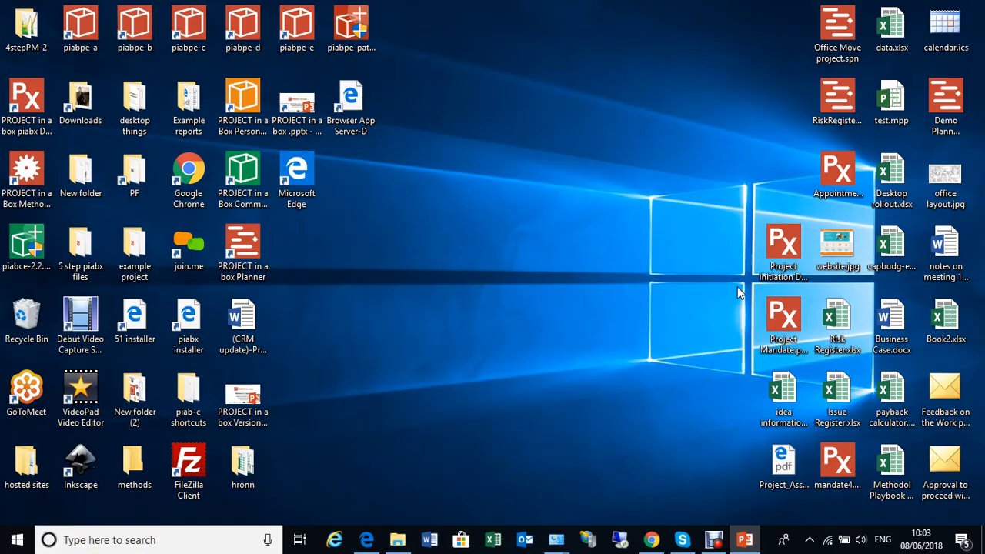
Step: Launch 'Demo Planner file.spn' from the desktop to show the Office Move plan
left_click(945, 104)
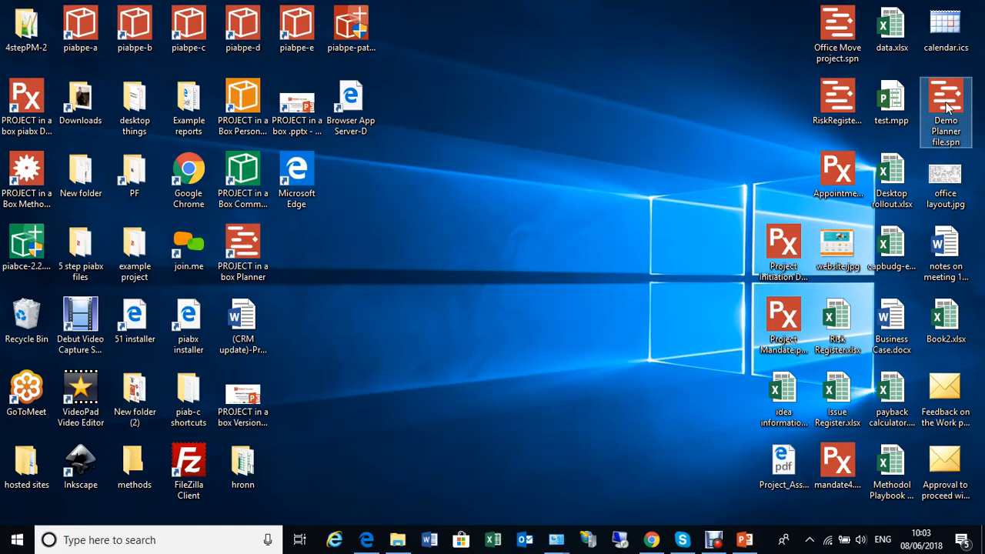
double_click(944, 100)
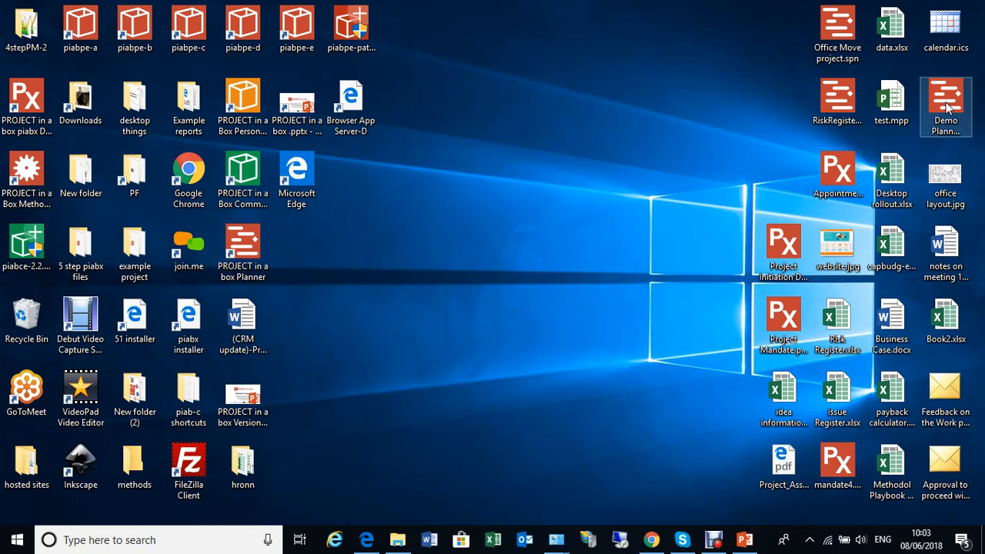
double_click(946, 104)
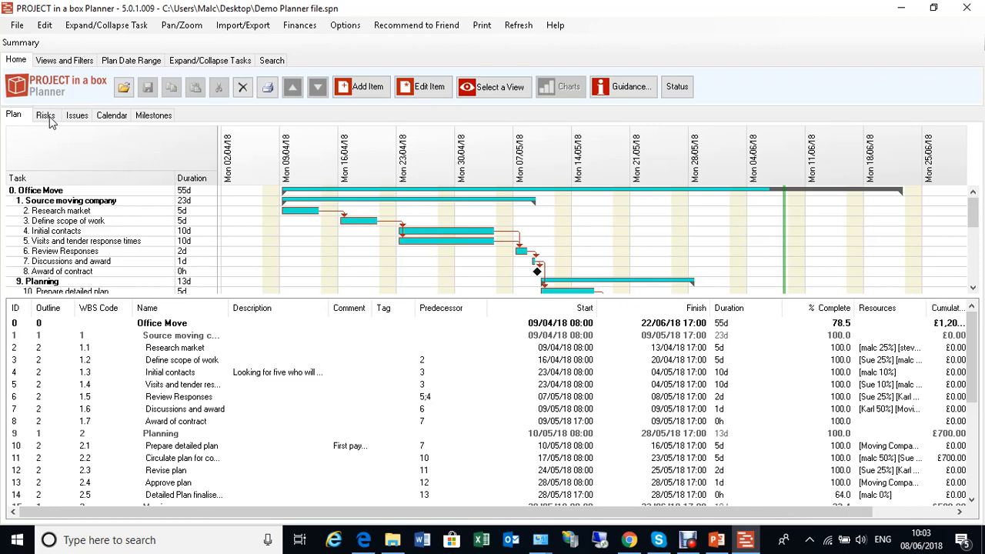
left_click(45, 115)
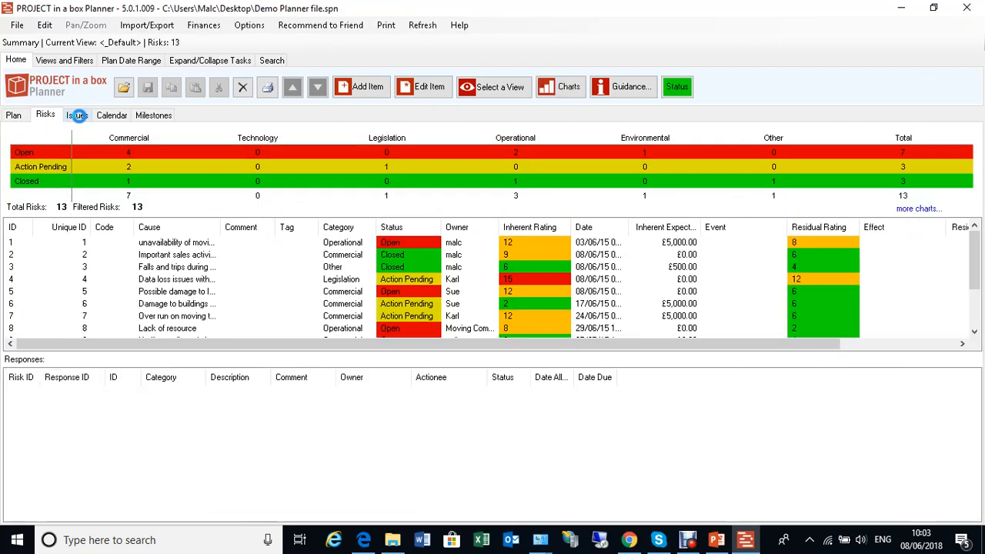
left_click(13, 114)
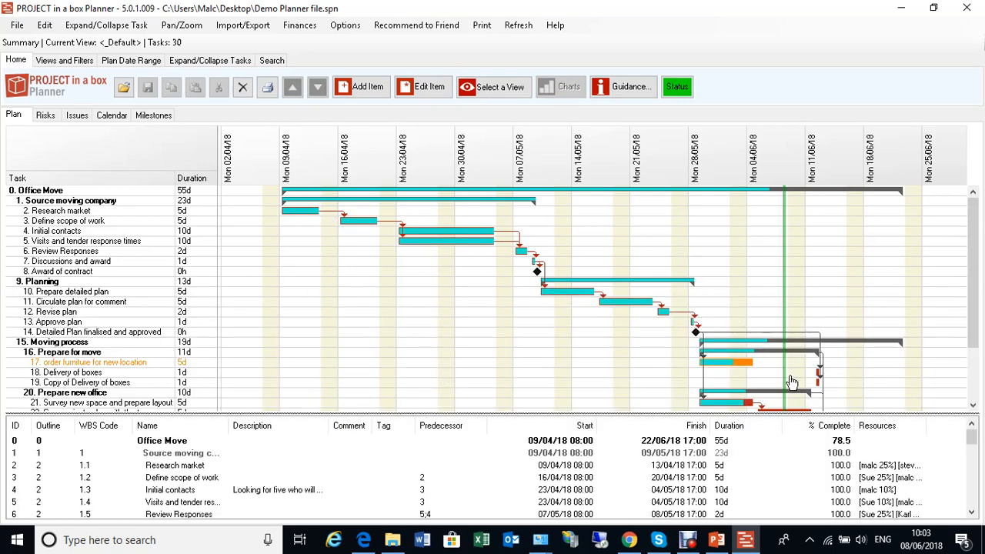
scroll("down", 3)
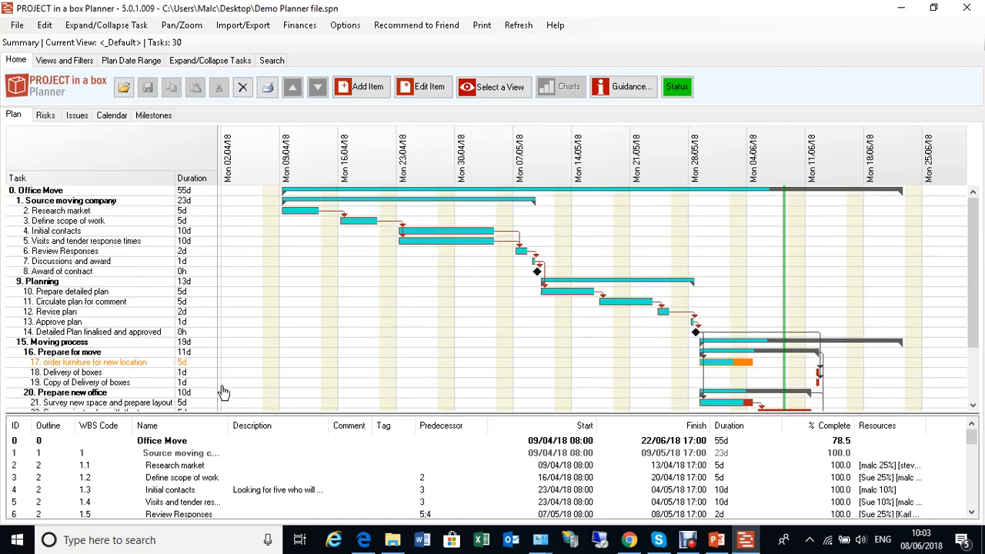
mouse_move(408, 300)
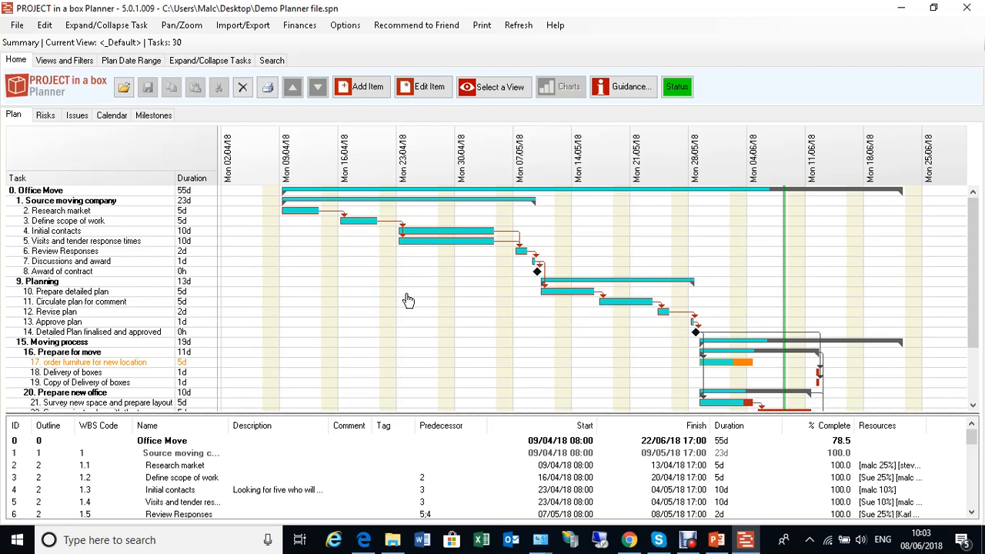
mouse_move(816, 392)
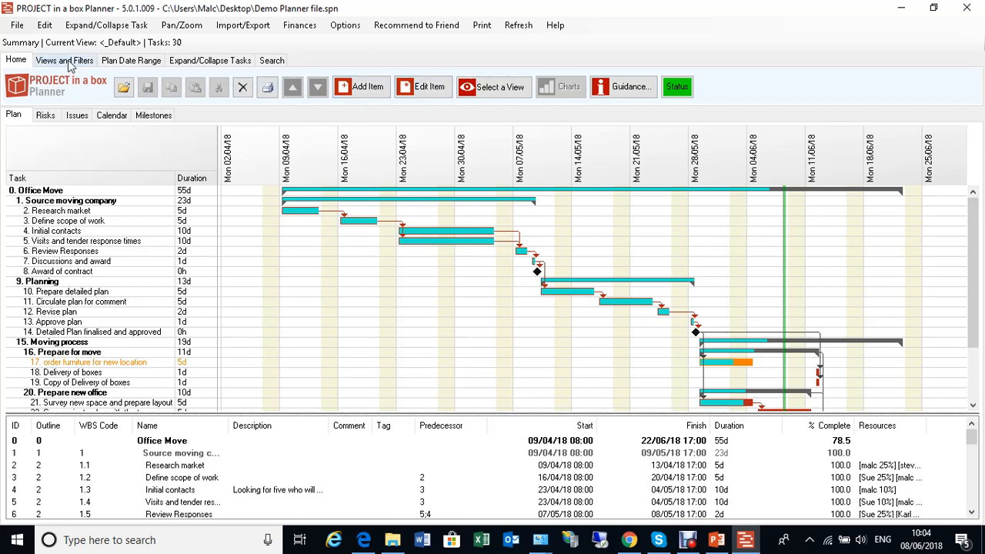
Step: Apply the 'Tasks starting in the next week' view, narrowing the plan to 3 tasks
left_click(64, 60)
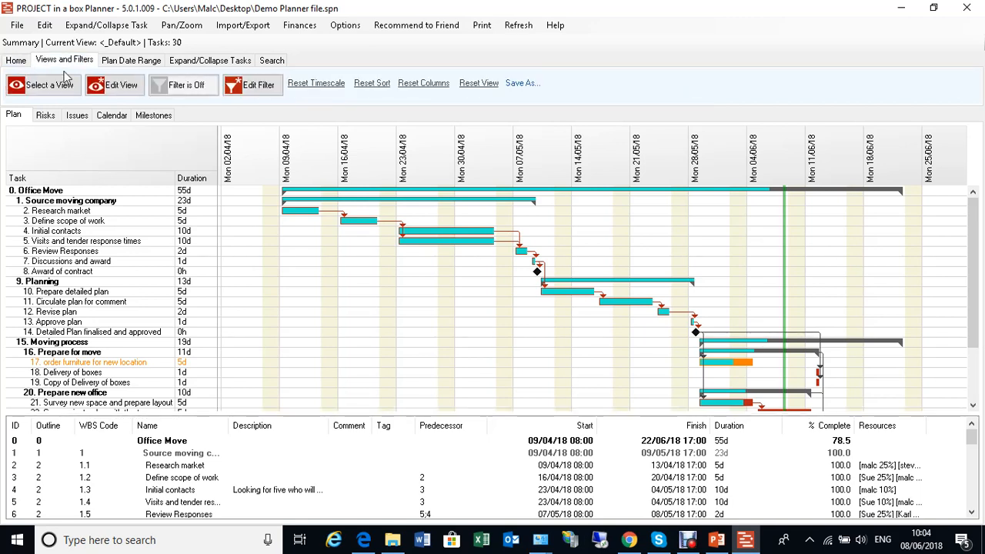
left_click(42, 85)
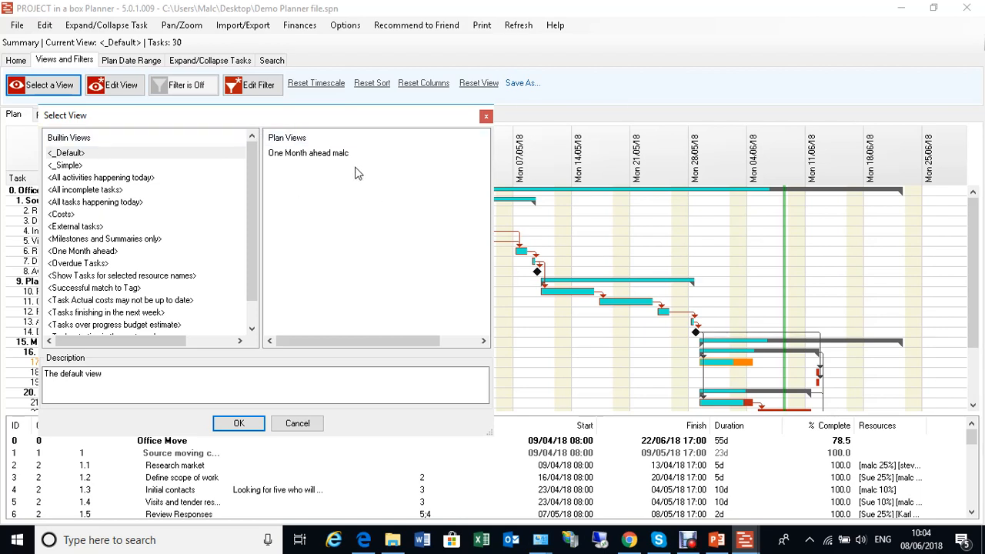
mouse_move(193, 222)
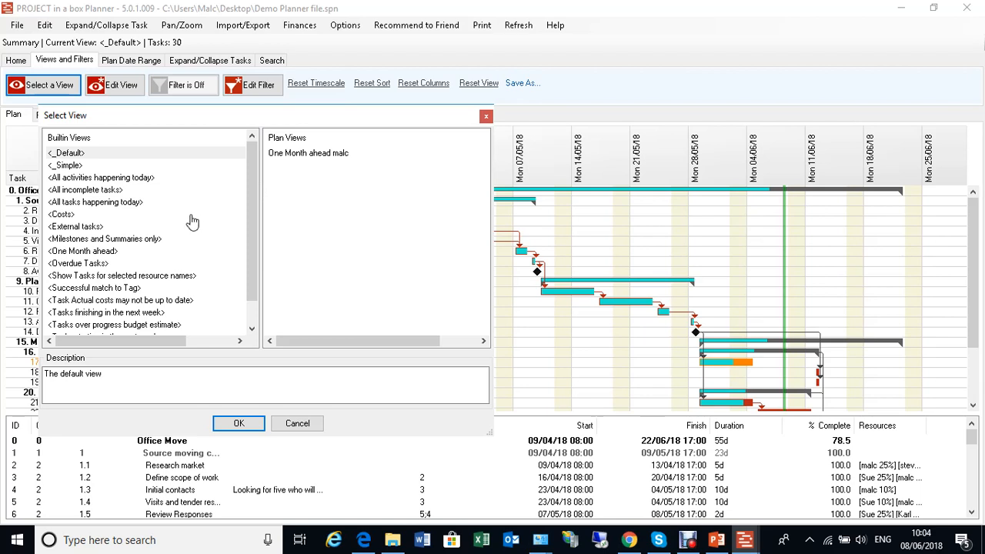
scroll("down", 3)
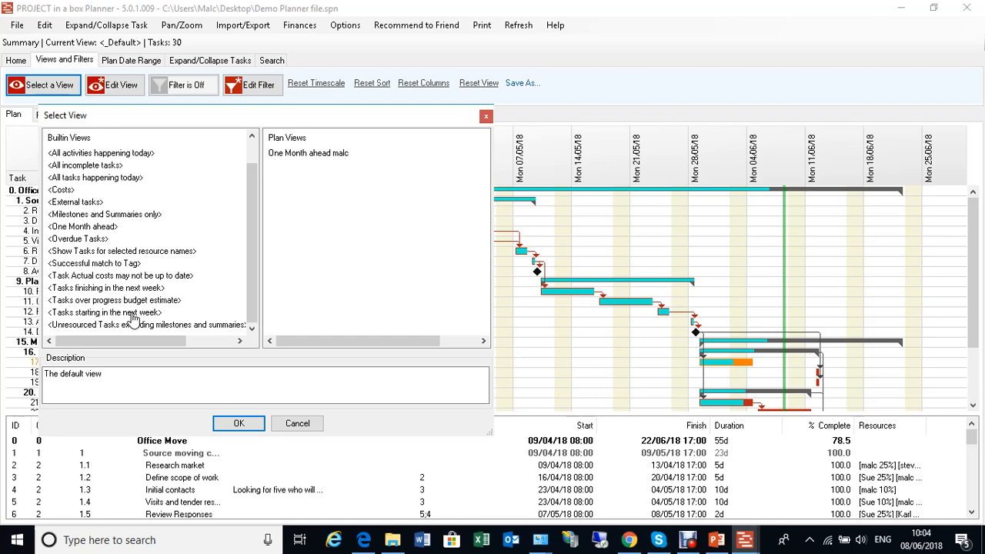
left_click(238, 423)
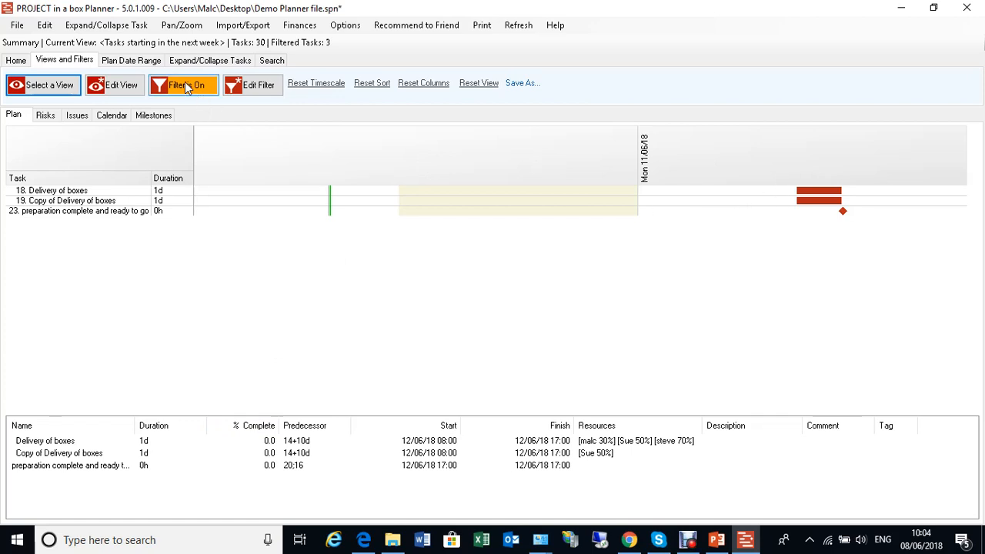
left_click(183, 85)
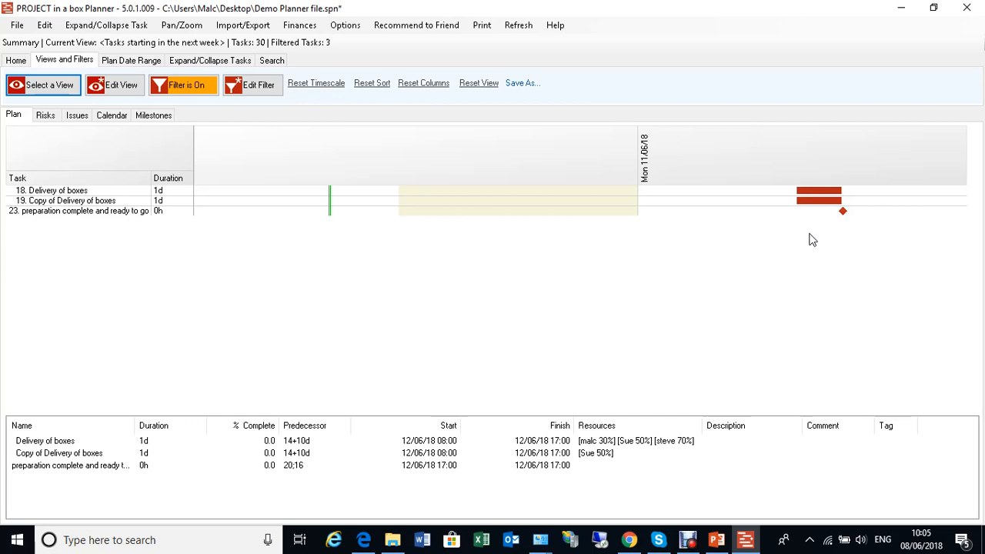
mouse_move(375, 132)
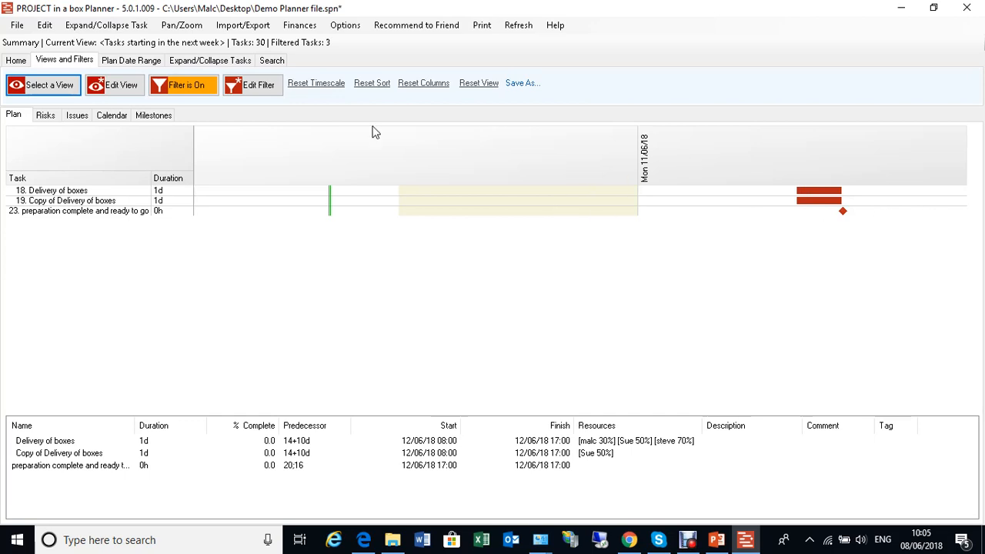
mouse_move(689, 199)
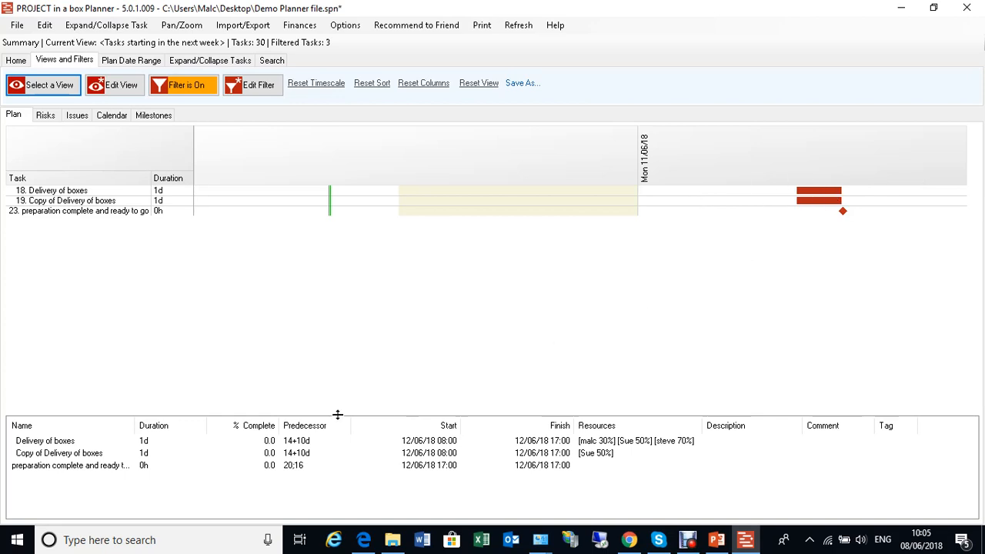
mouse_move(210, 444)
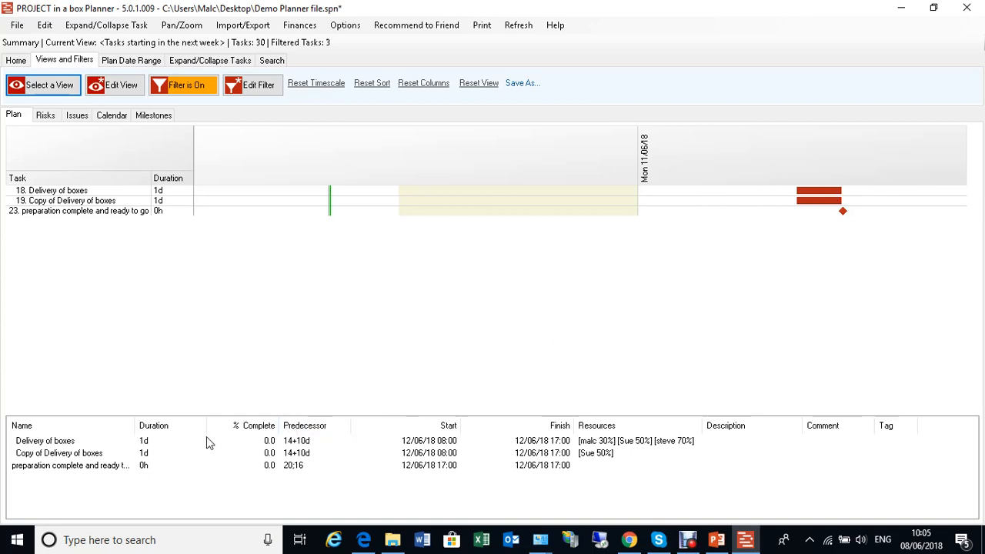
mouse_move(521, 461)
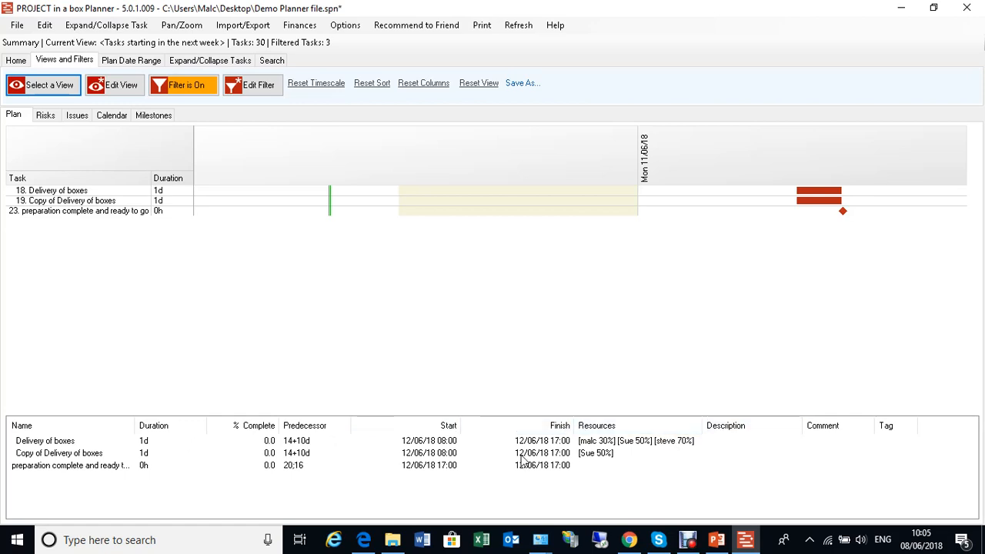
mouse_move(367, 383)
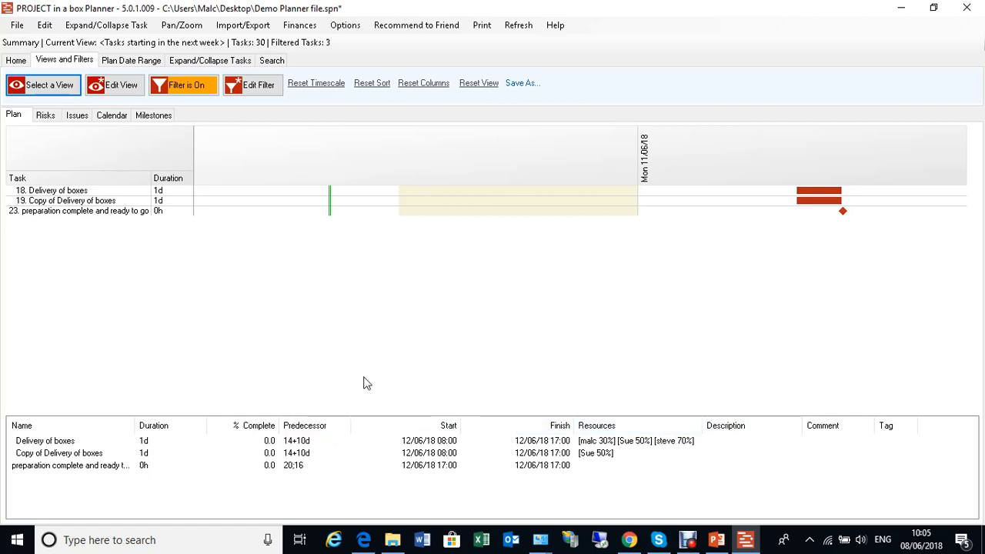
mouse_move(178, 132)
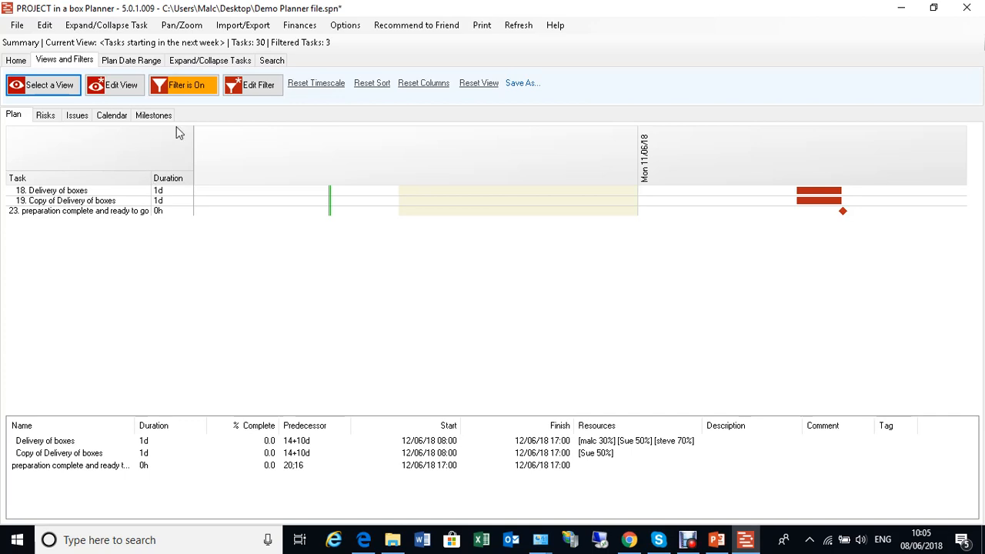
left_click(183, 85)
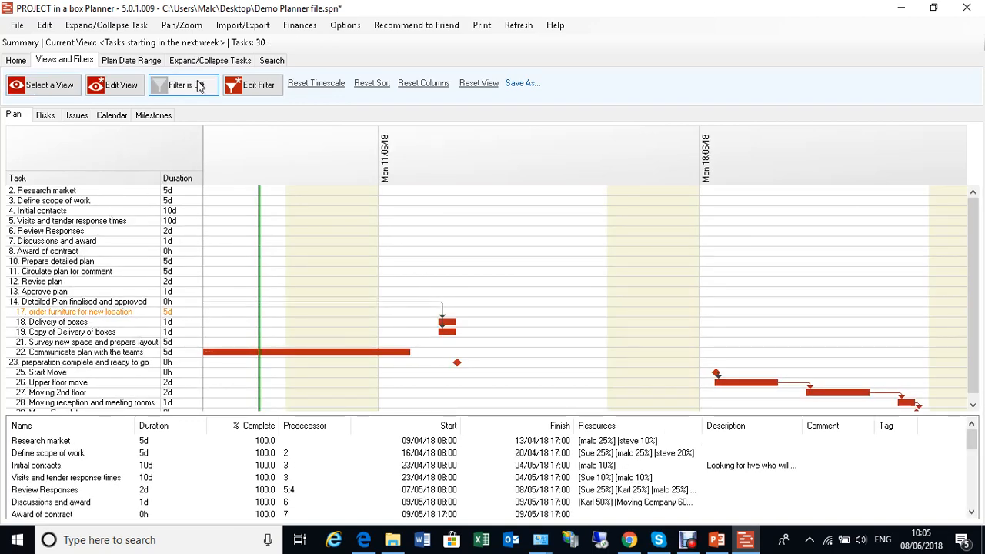
left_click(182, 85)
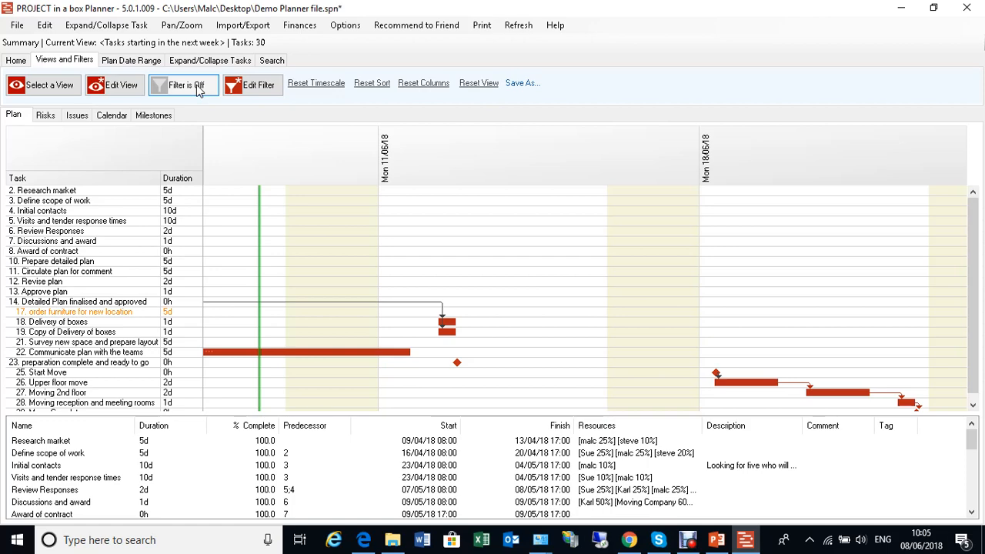
left_click(183, 85)
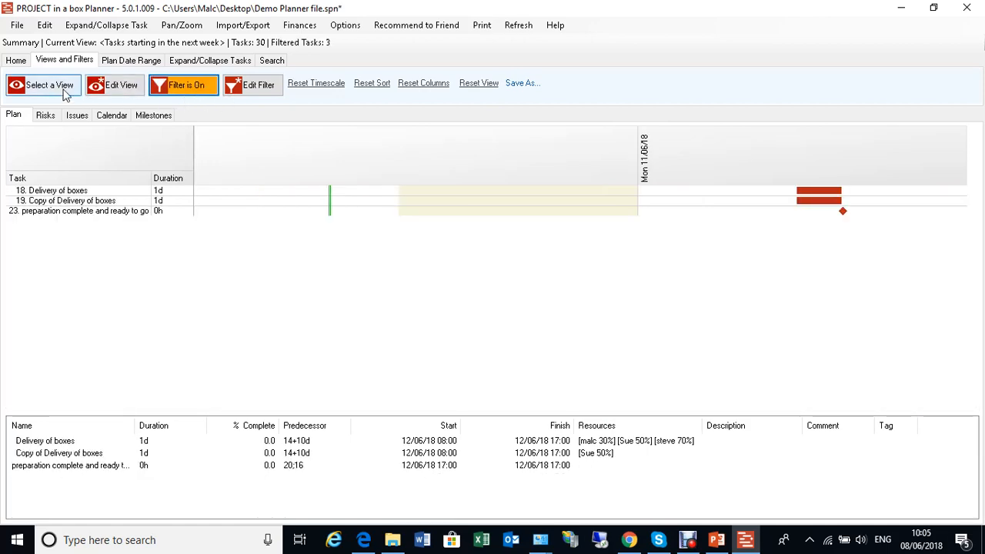
left_click(42, 85)
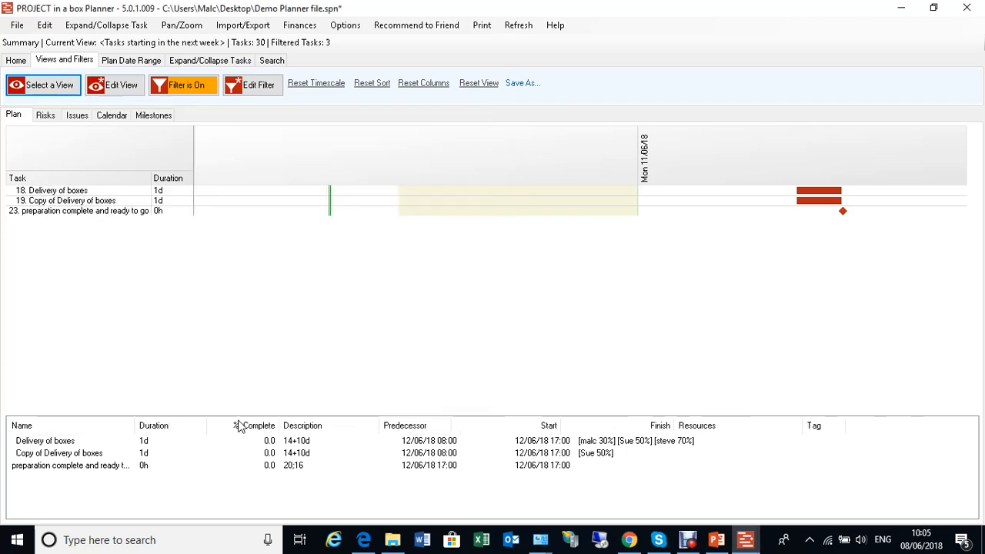
left_click(43, 84)
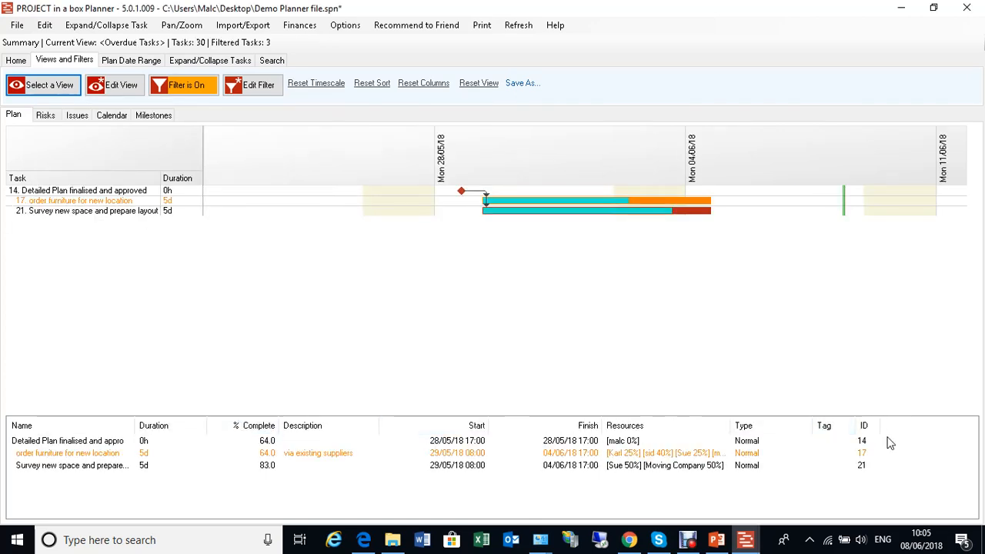
mouse_move(664, 245)
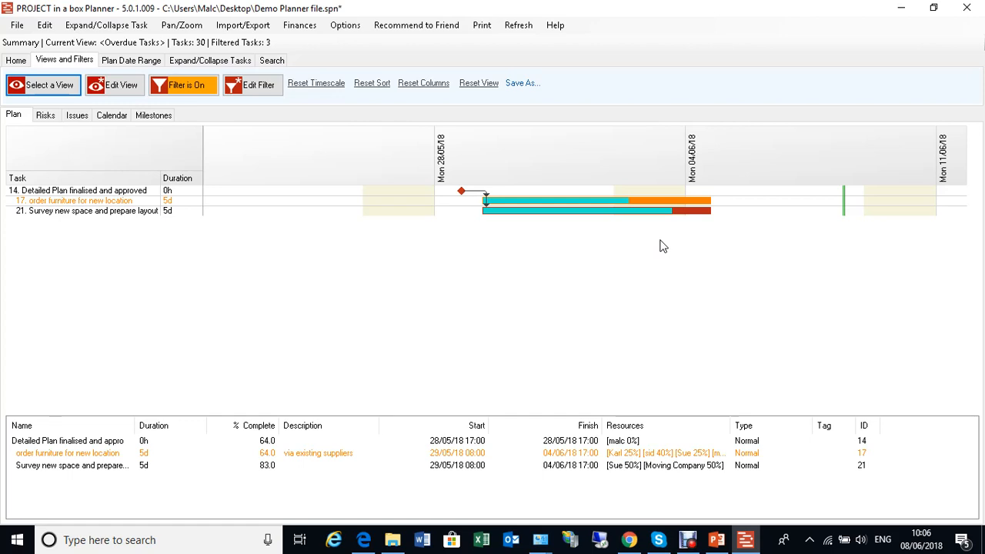
mouse_move(427, 210)
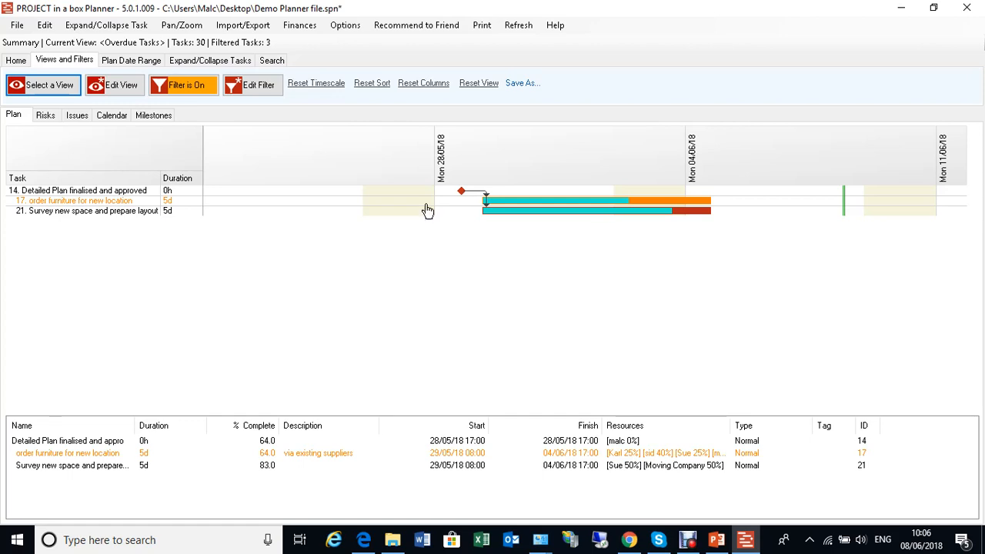
mouse_move(764, 223)
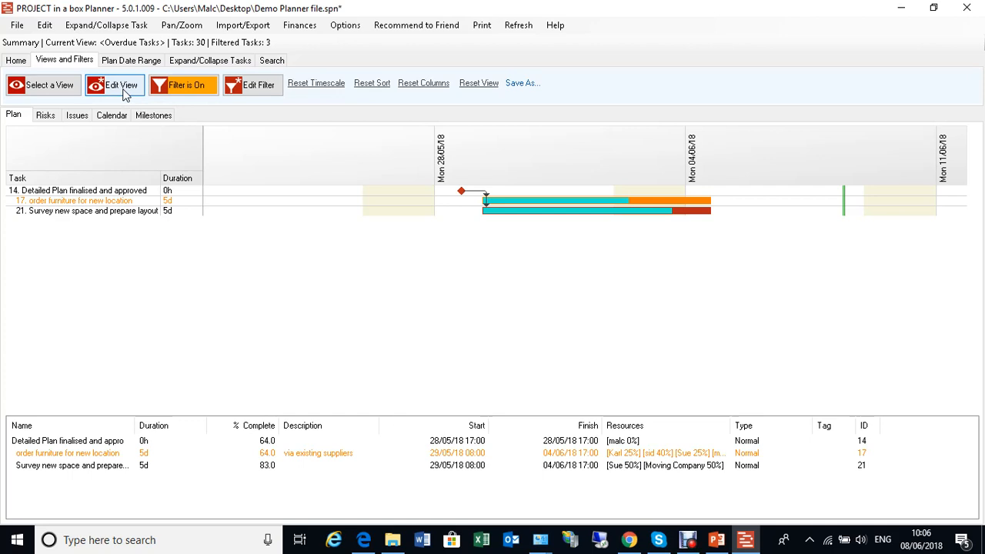
Step: Open the Overdue Tasks view settings to show its 'Tasks should be complete' filter element
left_click(113, 84)
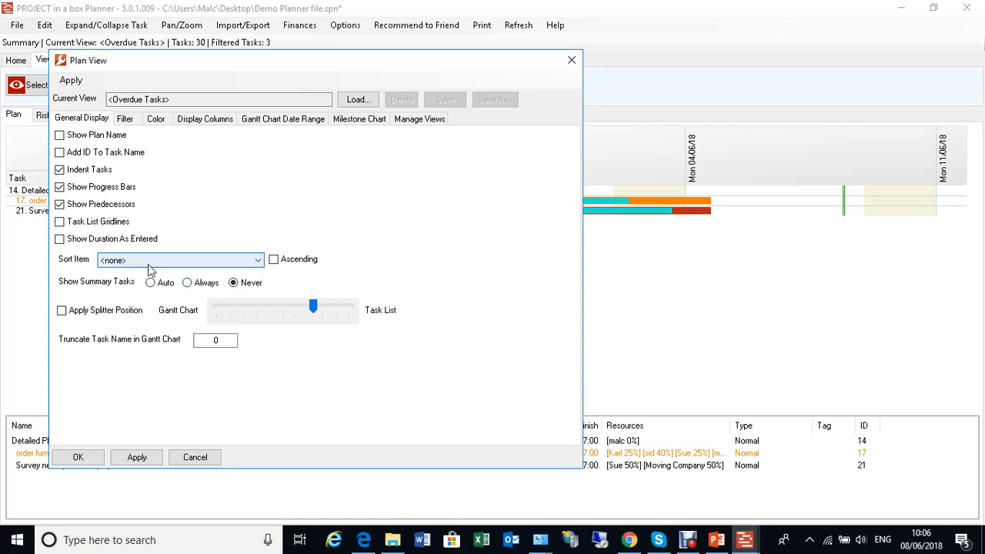
left_click(59, 187)
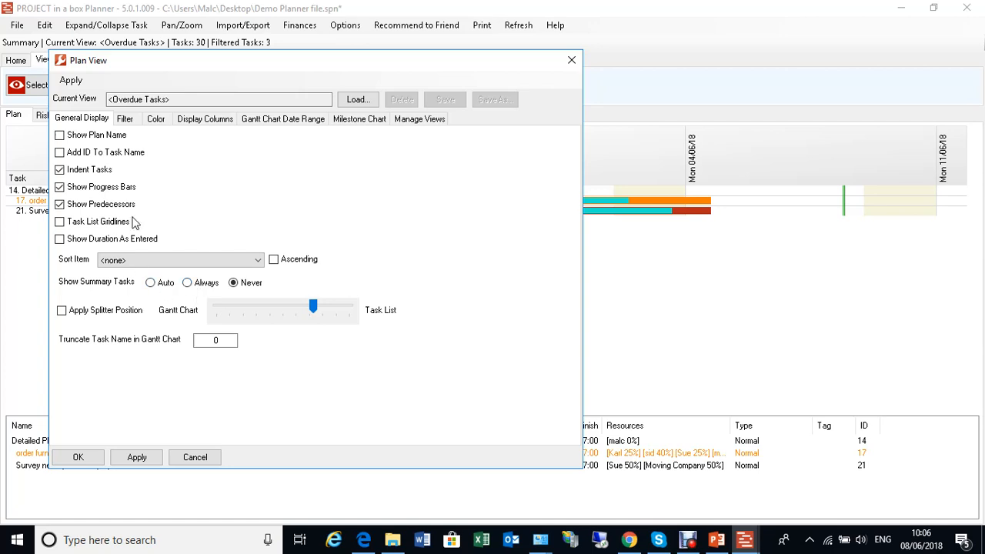
left_click(124, 118)
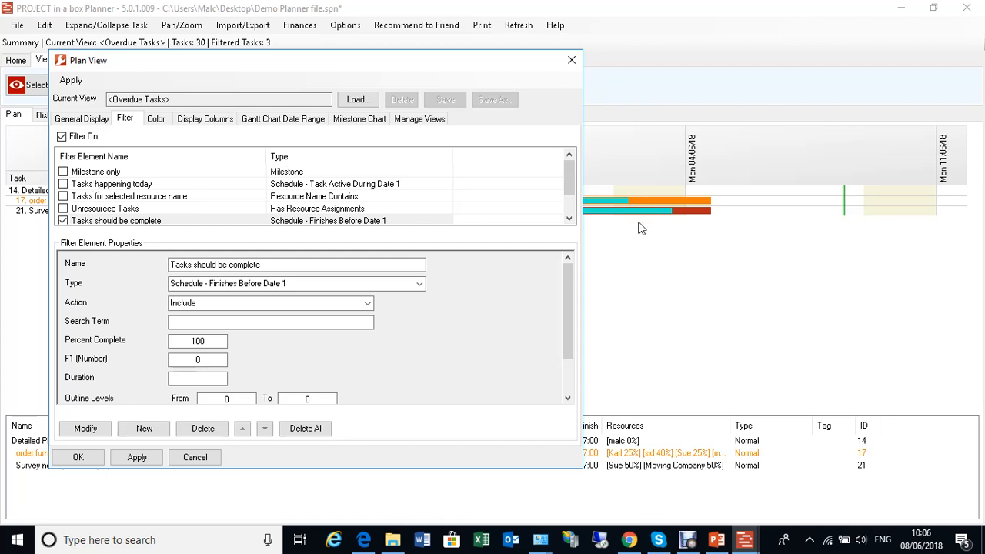
mouse_move(134, 203)
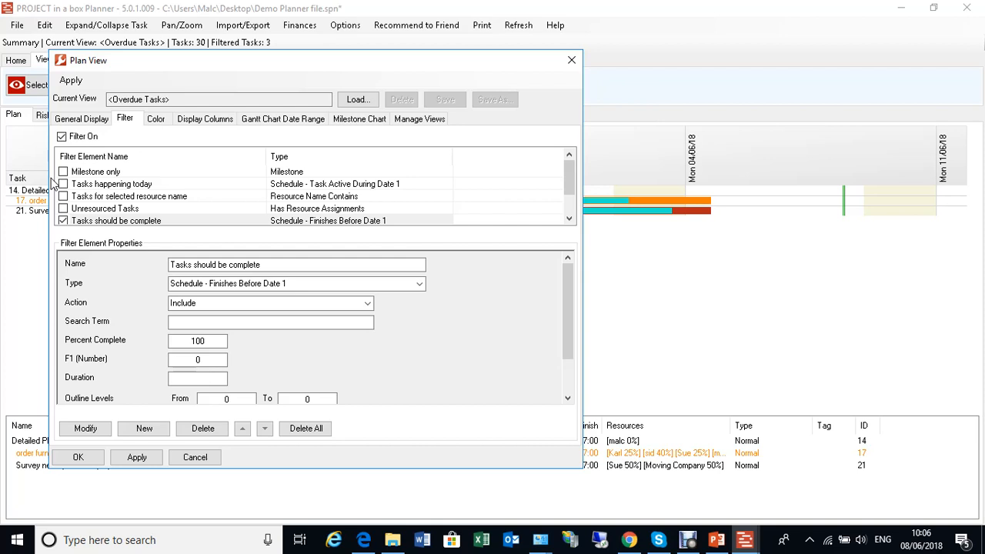
mouse_move(83, 209)
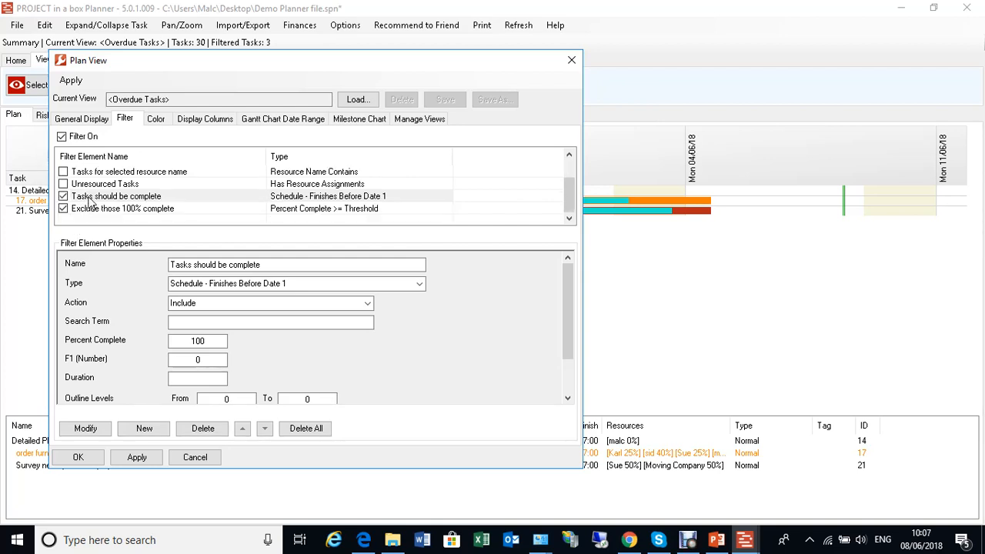
left_click(115, 196)
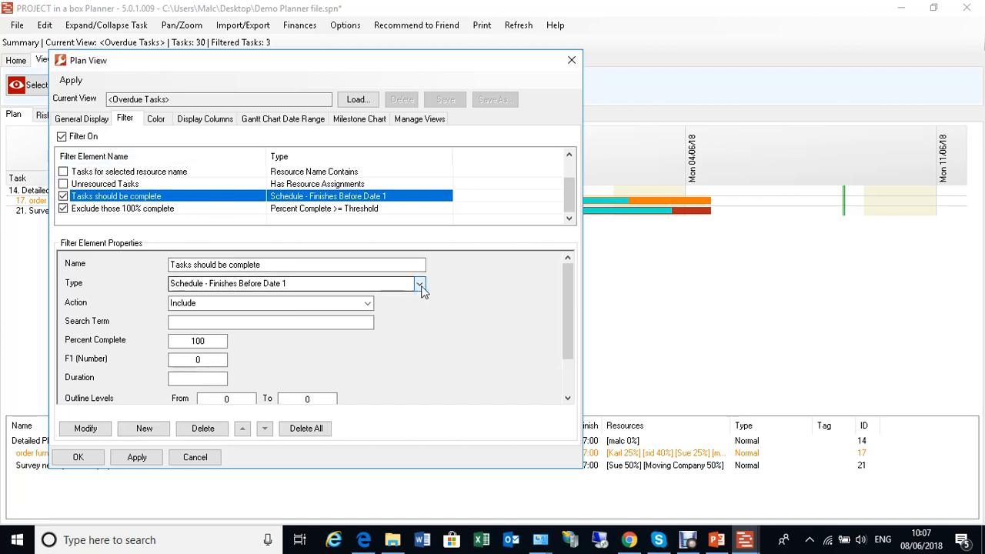
left_click(296, 264)
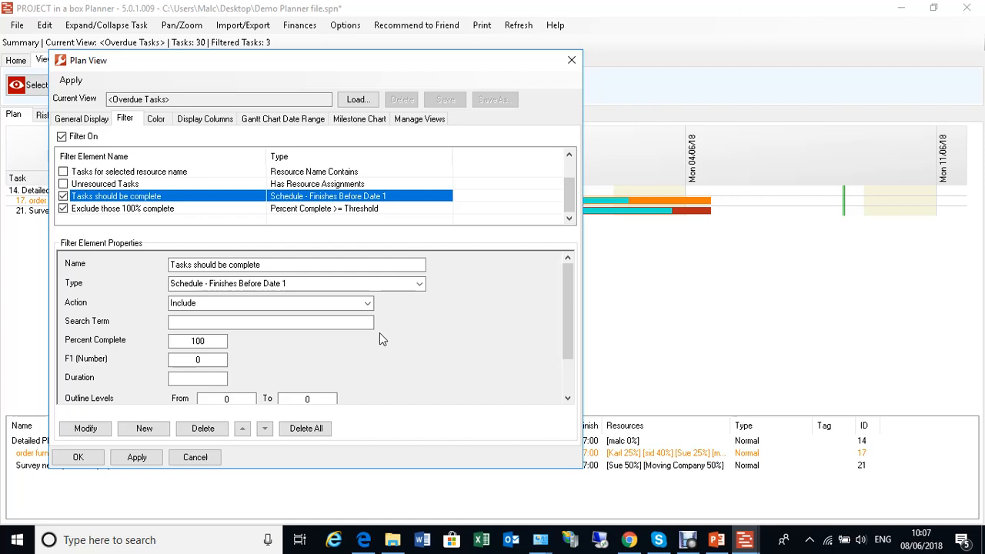
scroll("down", 3)
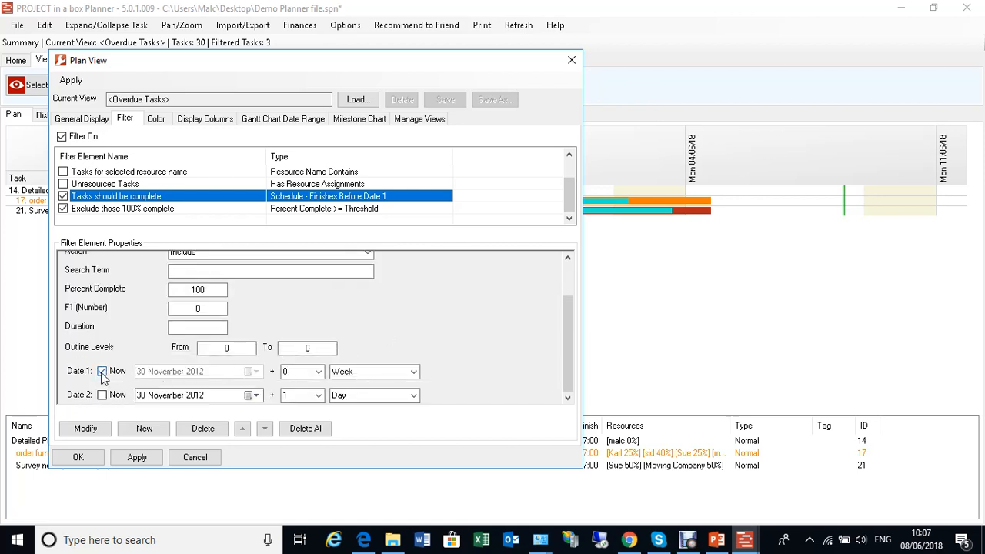
left_click(101, 372)
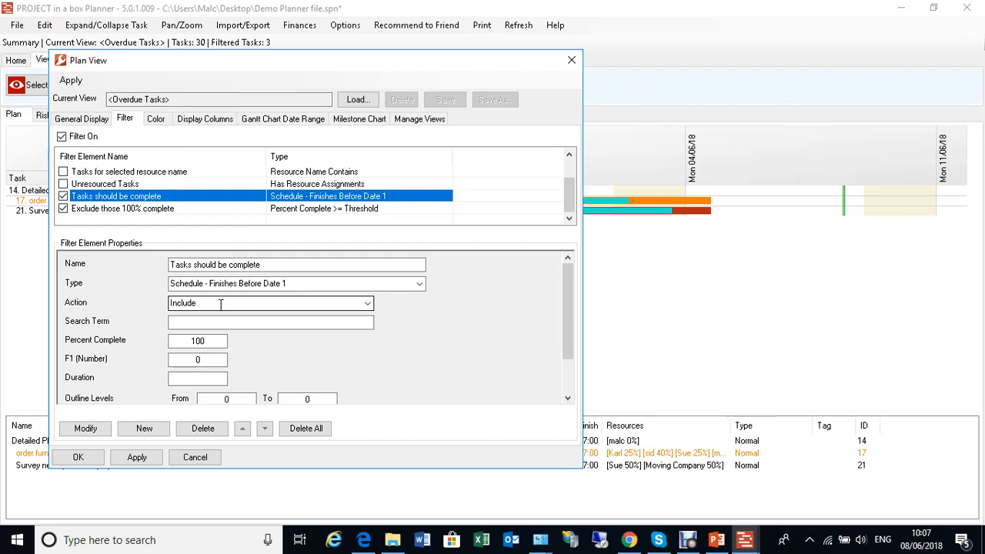
left_click(123, 209)
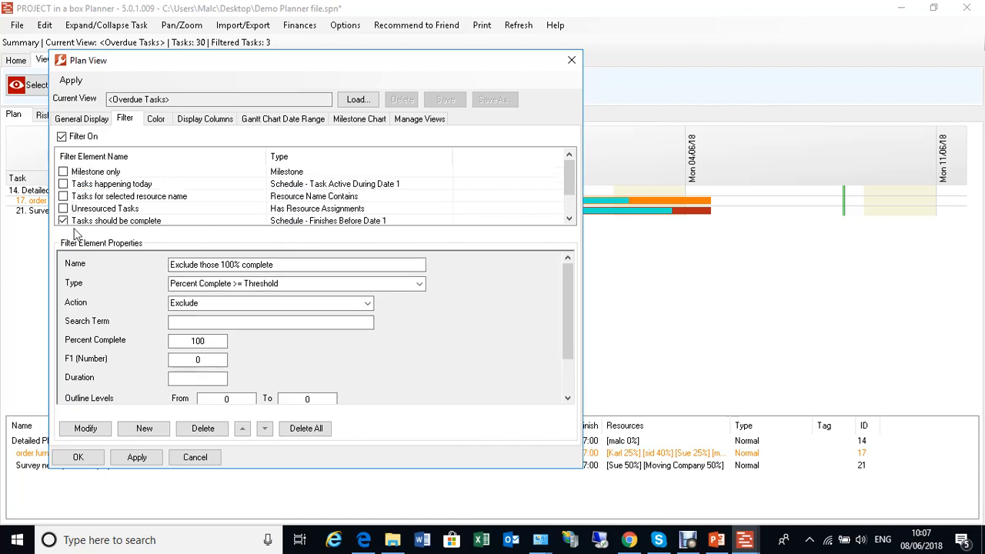
mouse_move(152, 295)
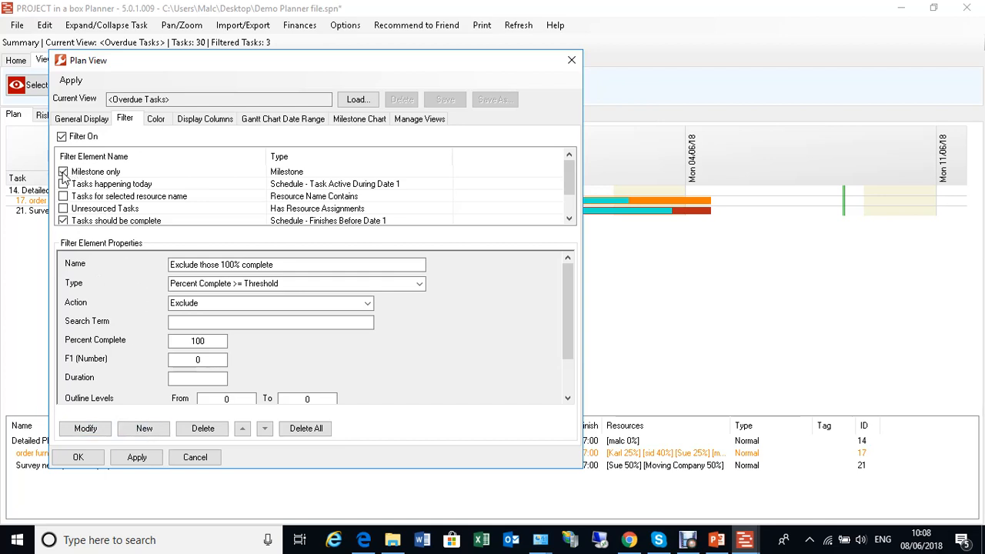
Step: Turn on the 'Milestone only' filter element, then modify and apply the filter
left_click(63, 171)
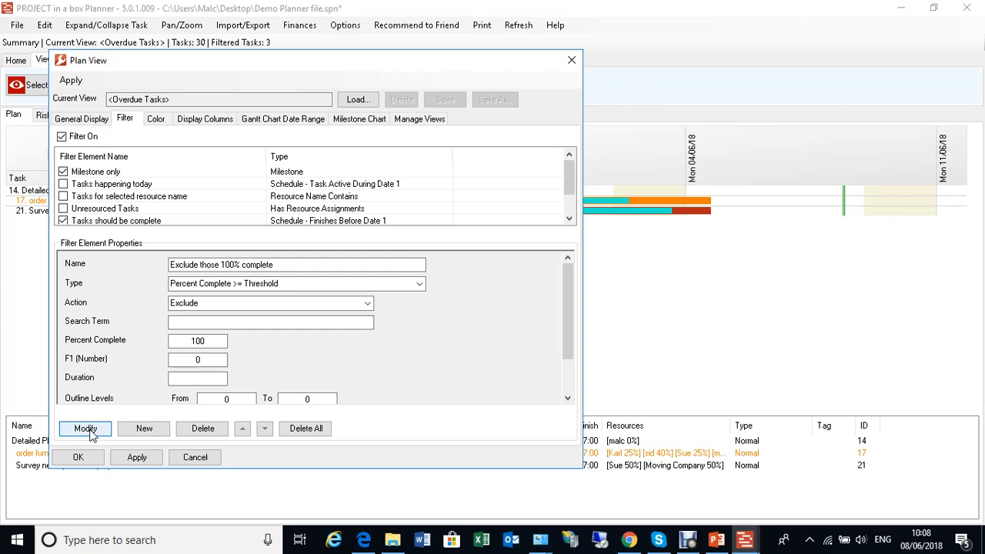
left_click(137, 457)
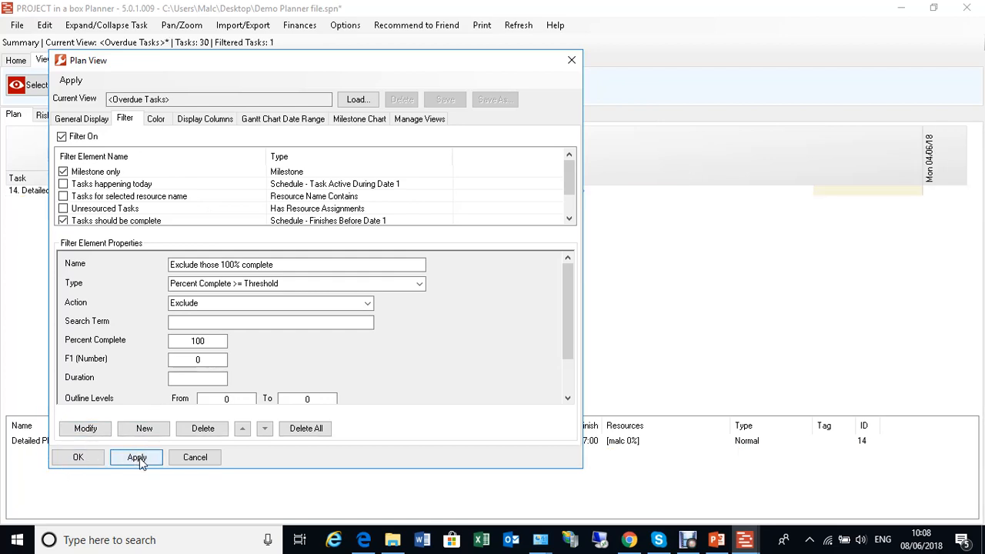
left_click(136, 457)
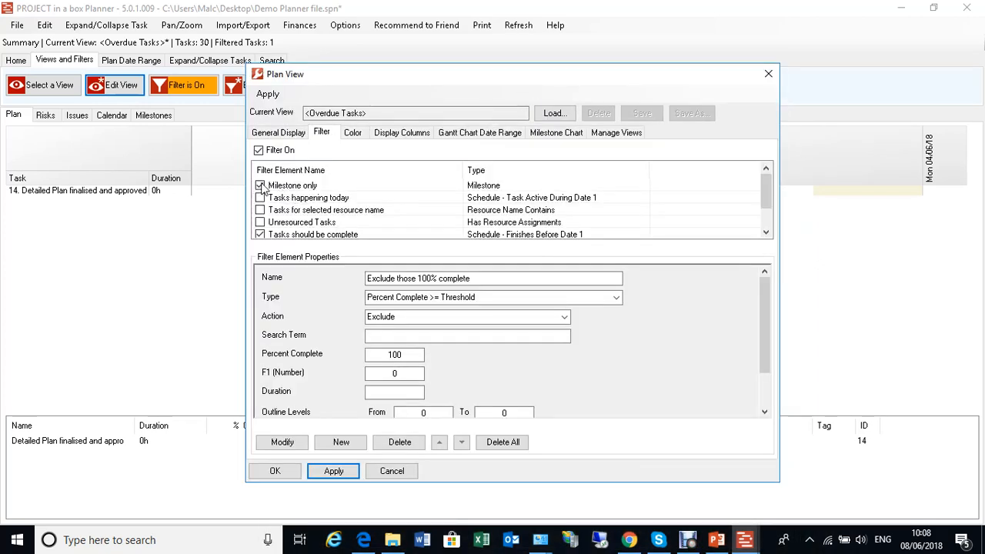
Step: Set the 'Milestone only' element's action to Exclude, leaving 2 overdue tasks
left_click(292, 184)
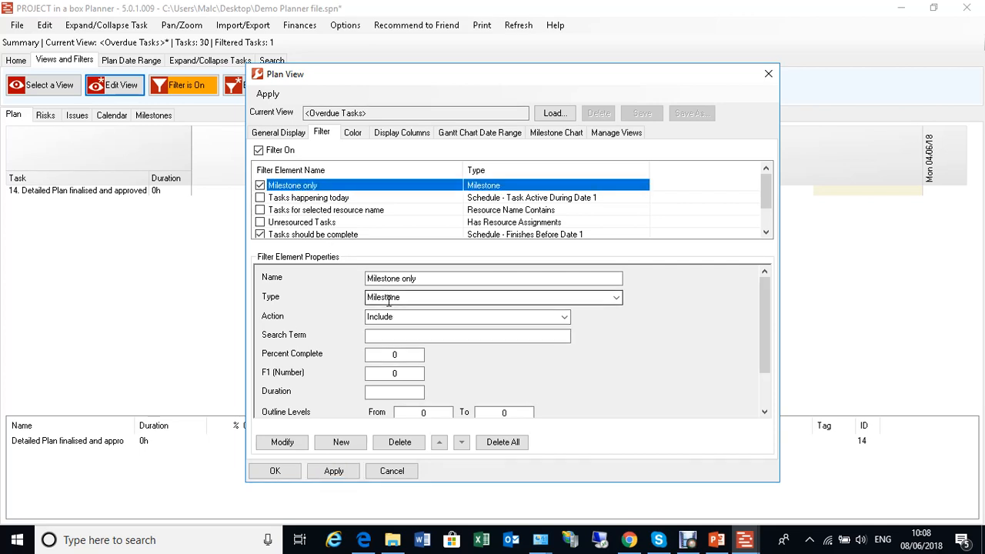
left_click(564, 316)
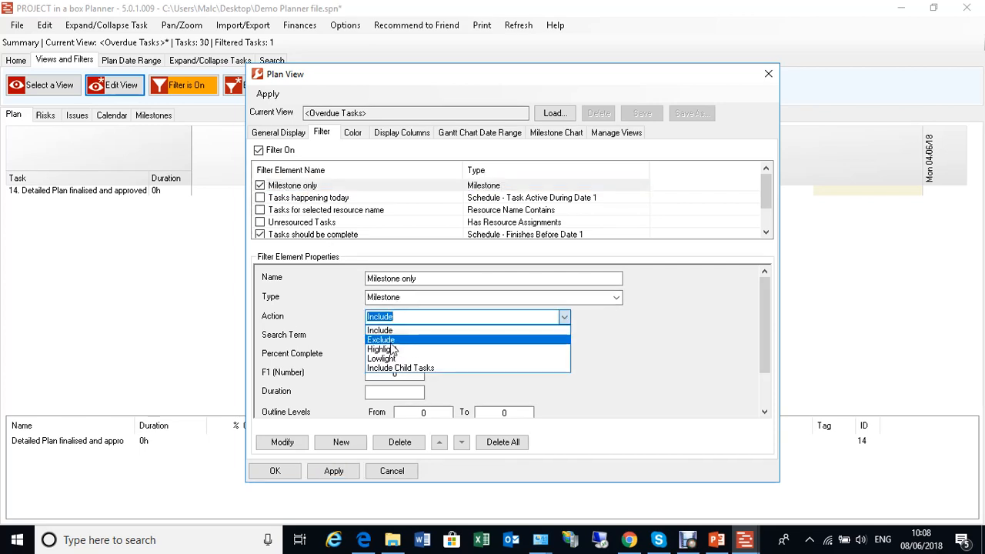
left_click(381, 339)
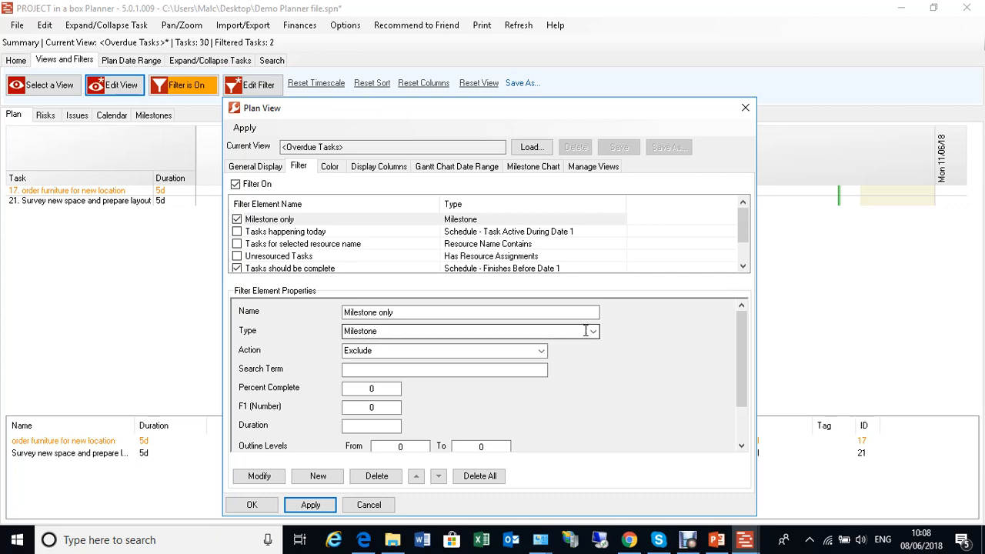
left_click(591, 331)
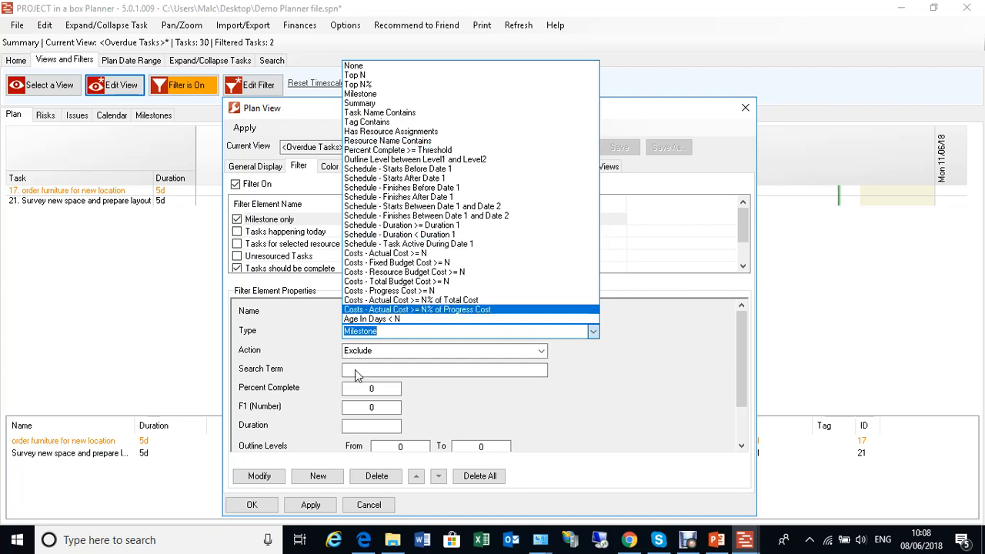
mouse_move(459, 373)
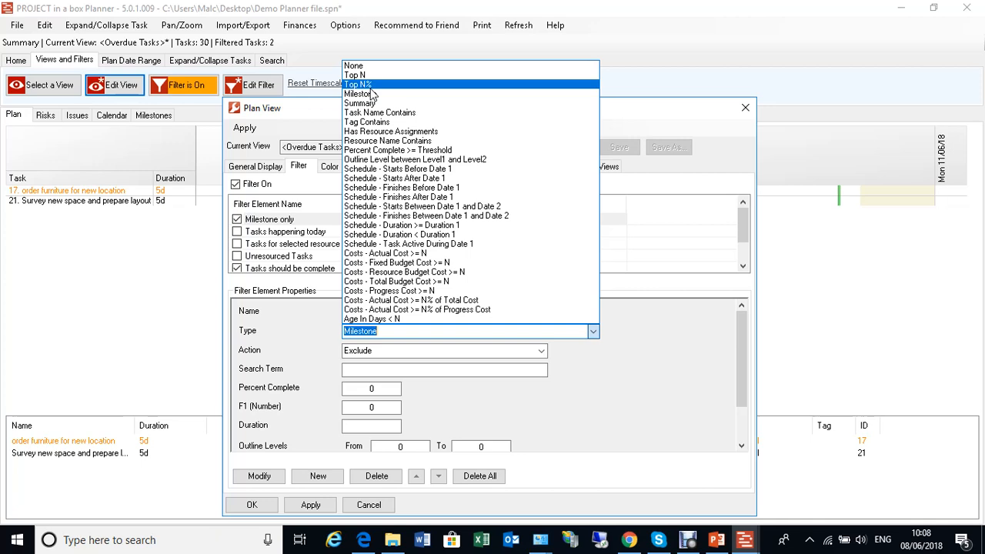
mouse_move(373, 86)
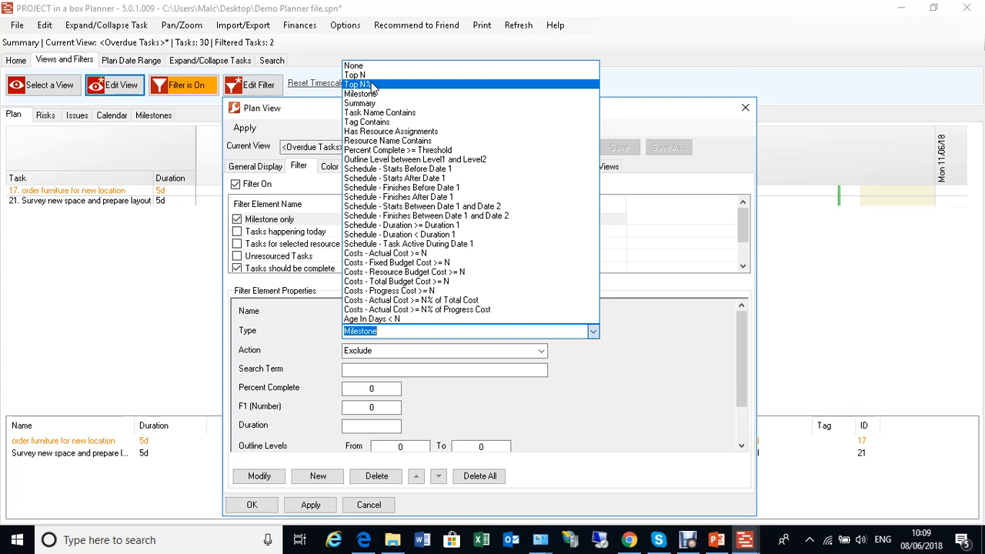
mouse_move(391, 131)
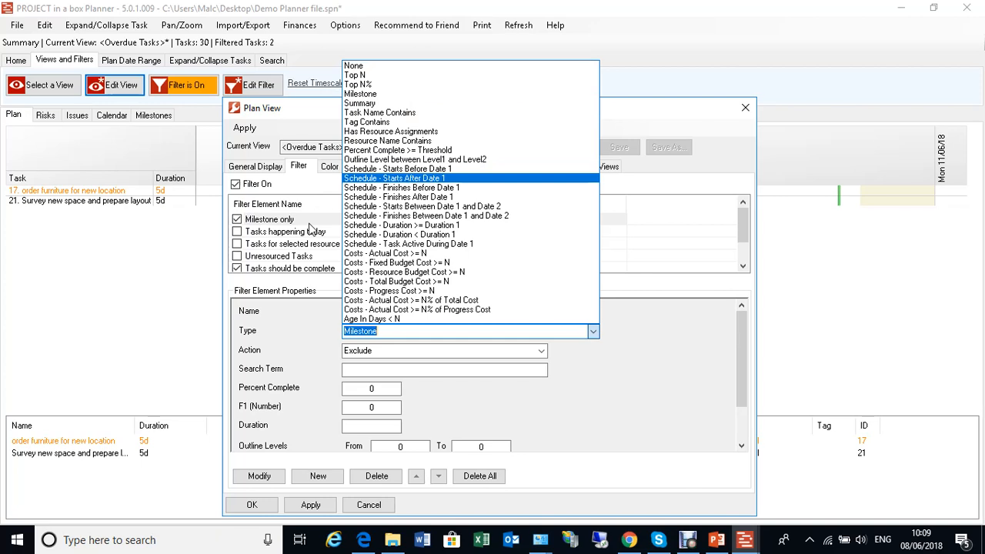
mouse_move(323, 226)
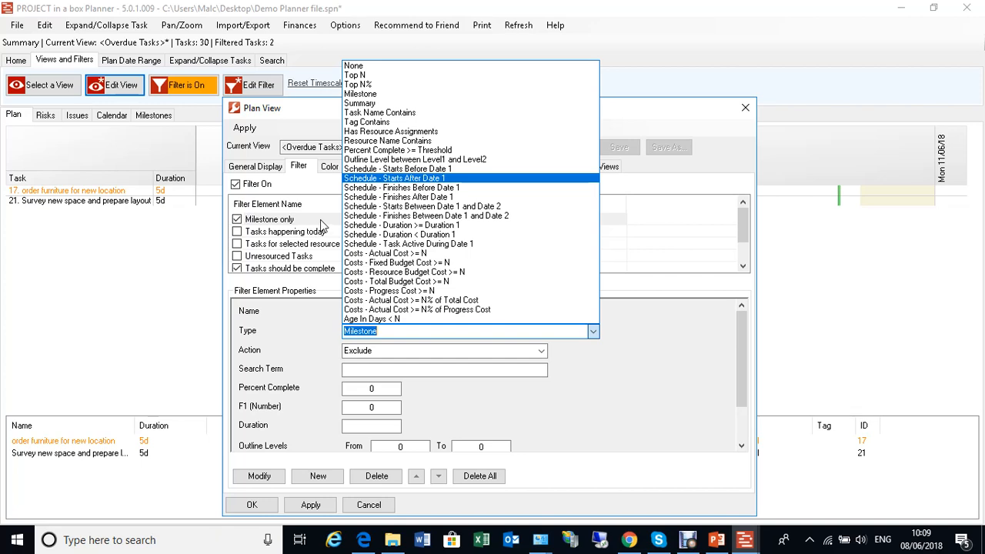
mouse_move(406, 103)
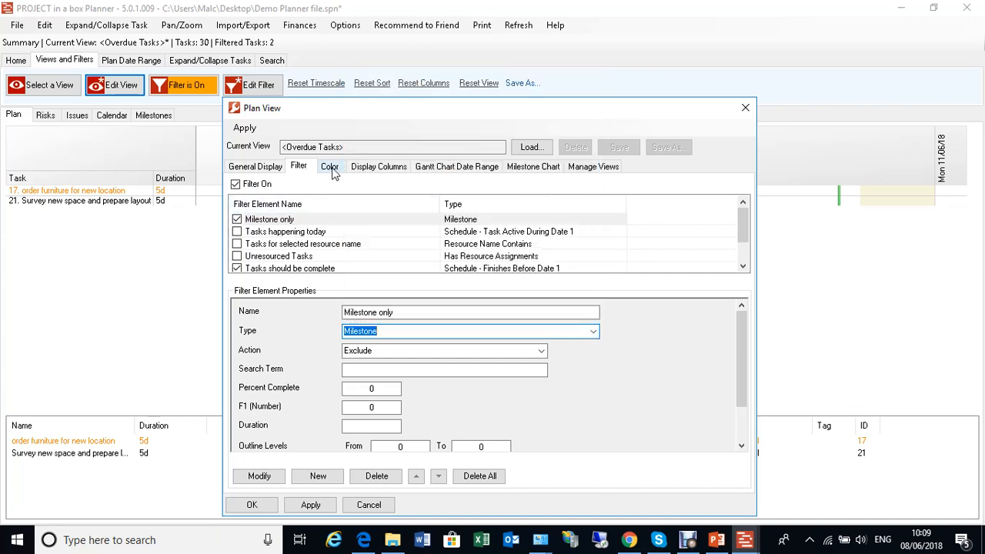
Step: Review the Overdue Tasks view's Color, Display Columns and Gantt Chart Date Range settings
left_click(329, 166)
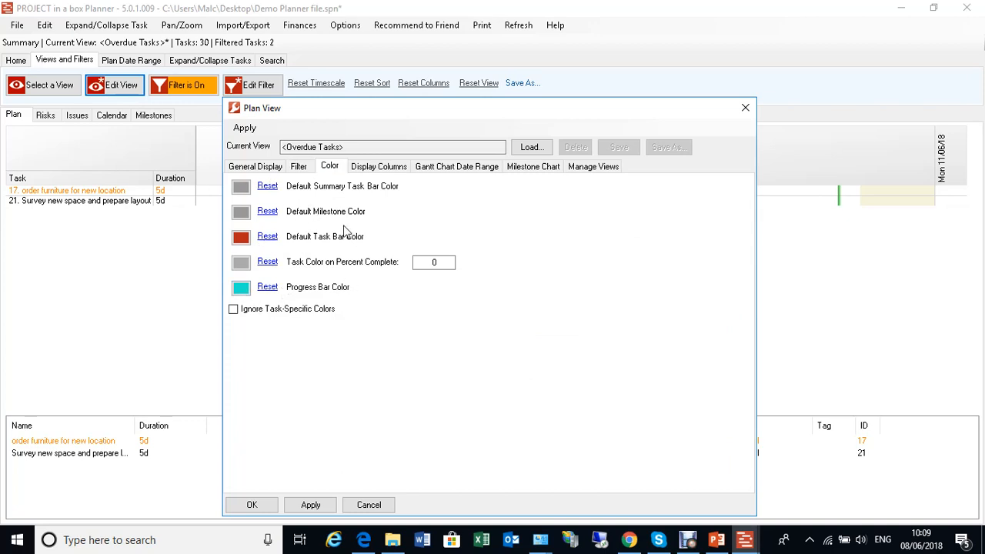
mouse_move(299, 204)
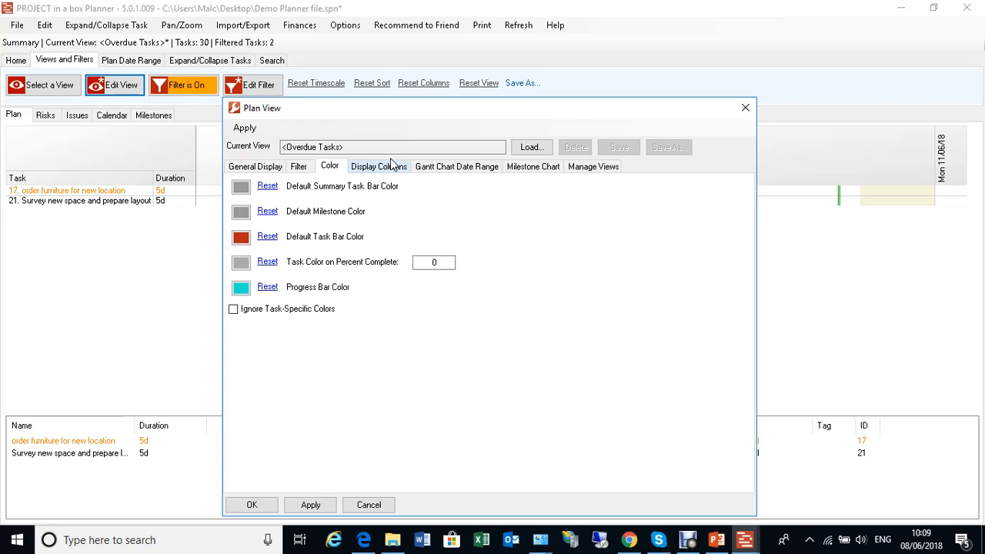
left_click(378, 166)
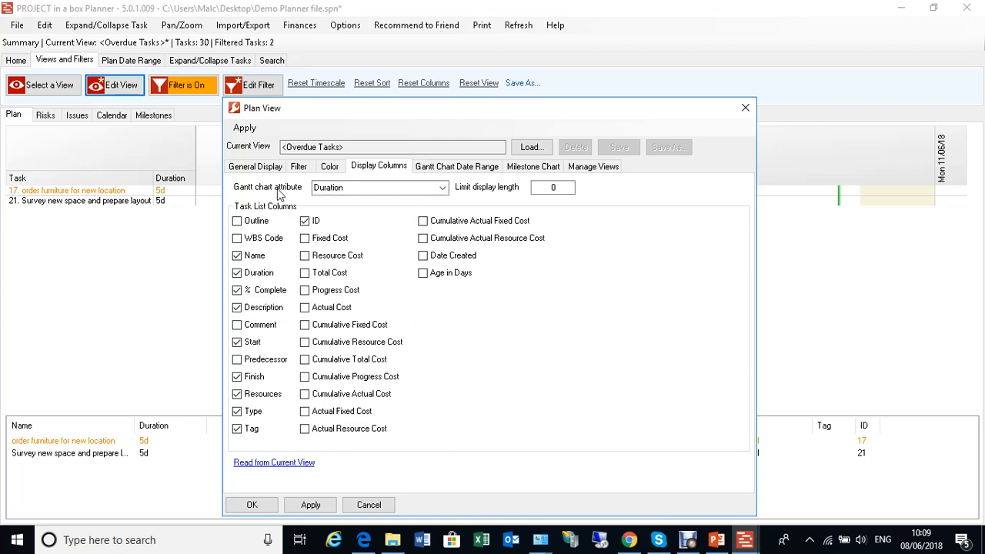
mouse_move(182, 276)
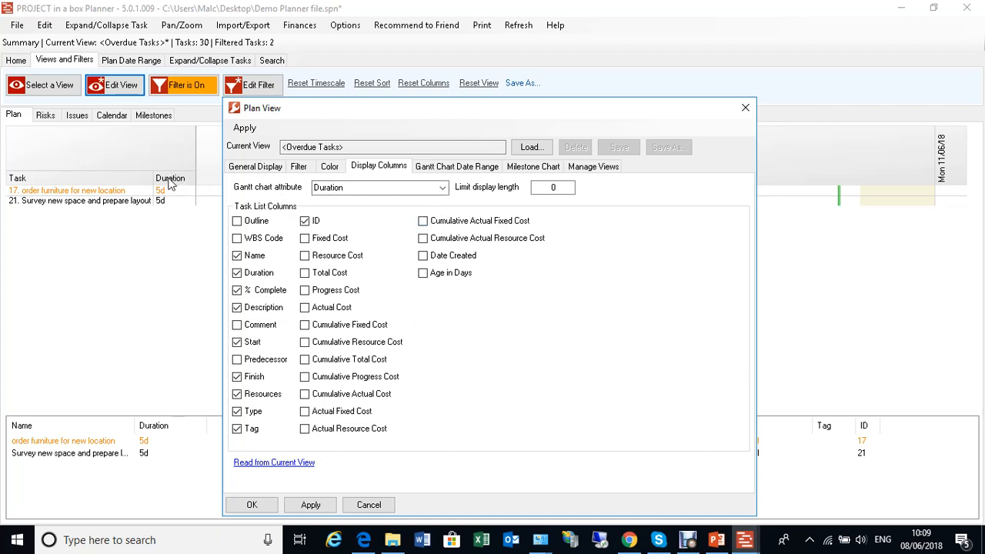
left_click(456, 166)
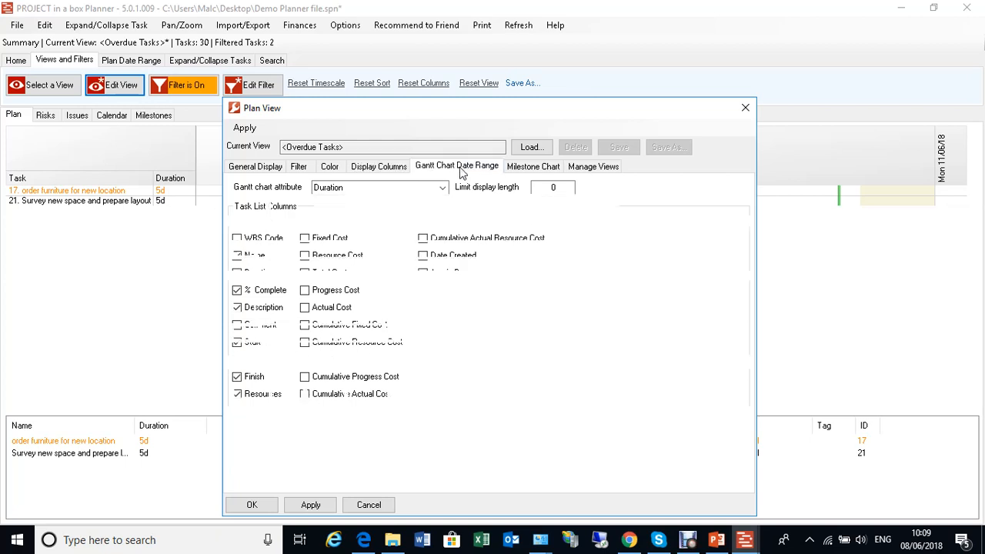
left_click(456, 165)
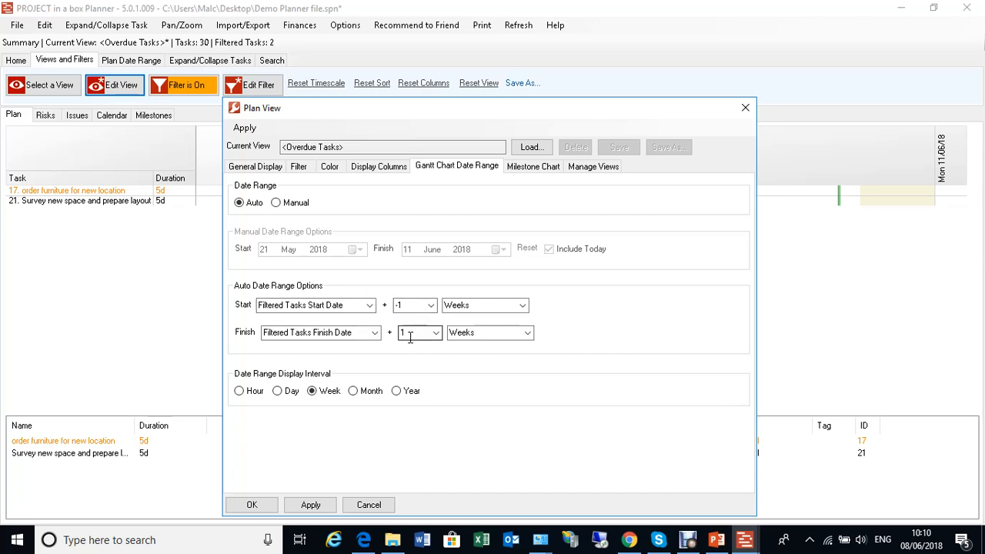
left_click(369, 304)
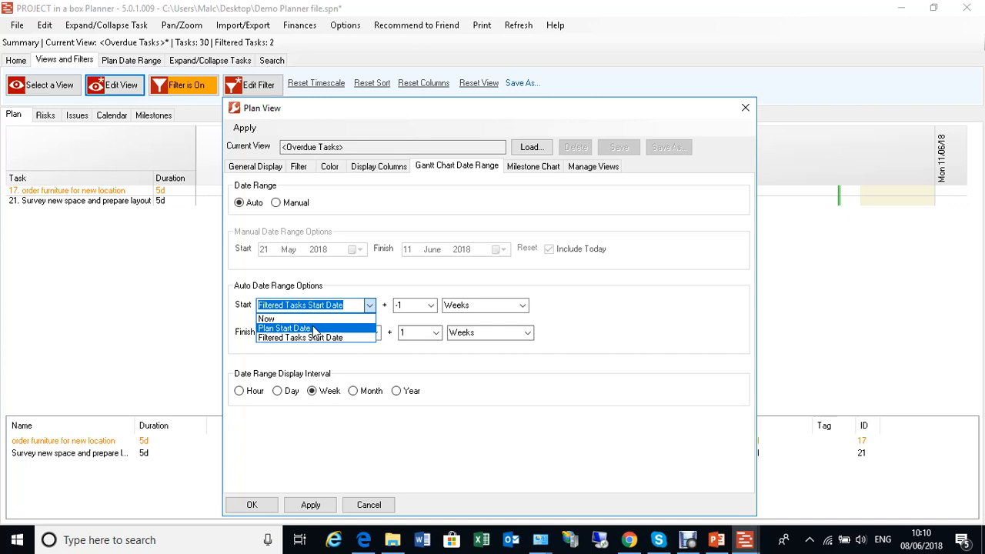
left_click(300, 337)
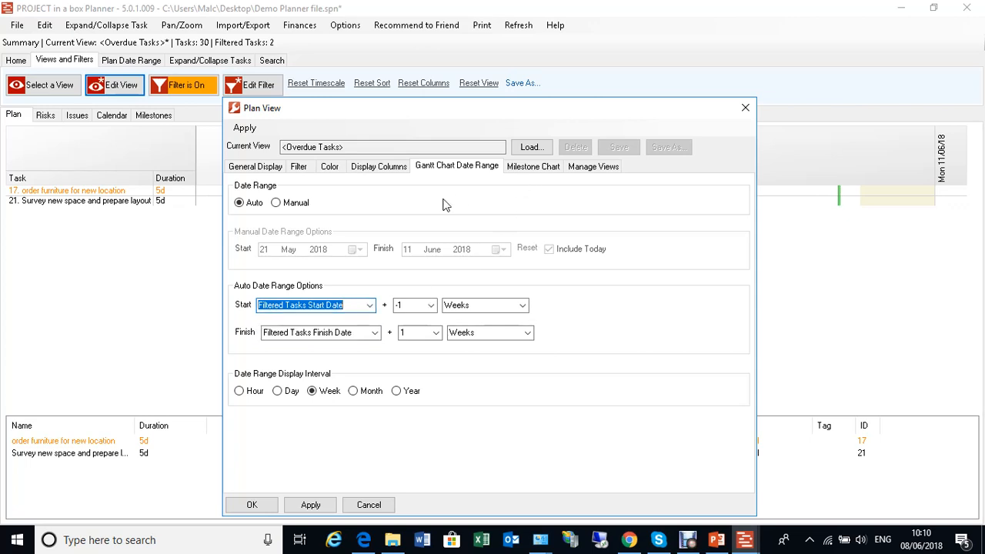
mouse_move(370, 231)
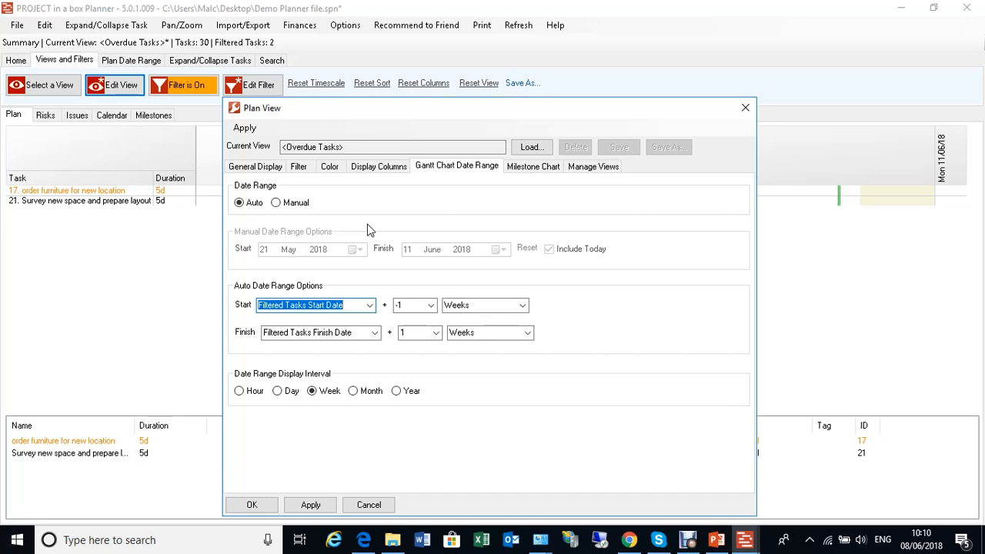
mouse_move(314, 114)
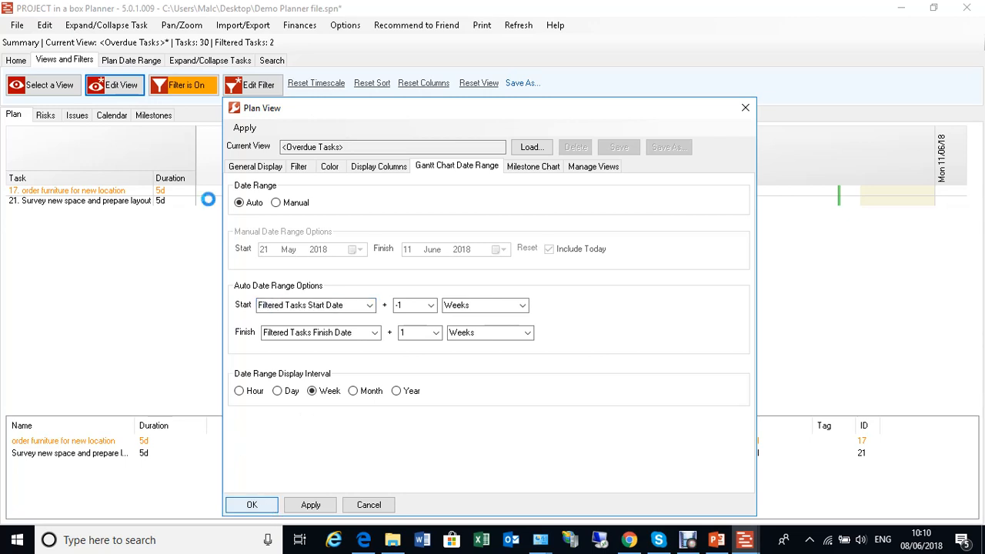
Step: Accept the Overdue Tasks view settings and open the Risks view's filter settings
left_click(252, 503)
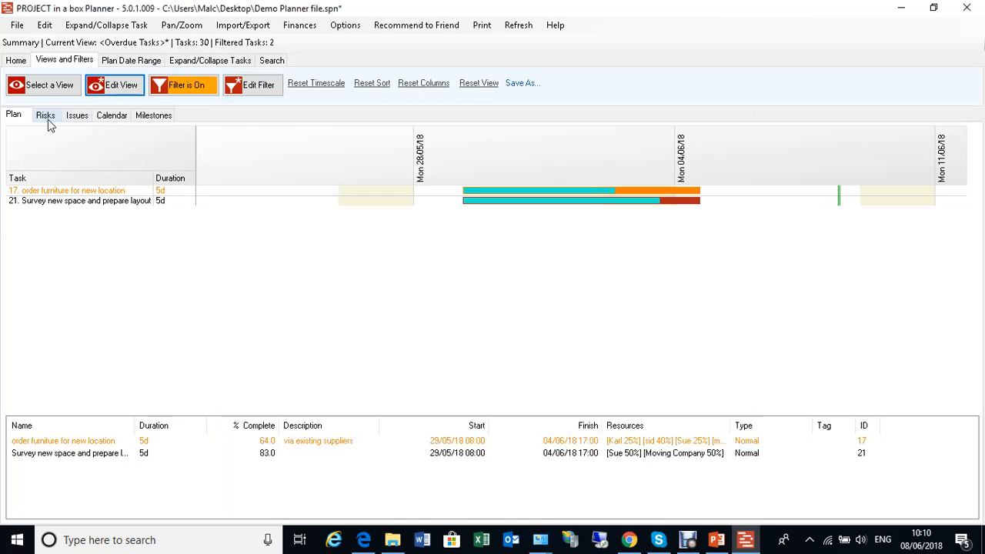
left_click(45, 114)
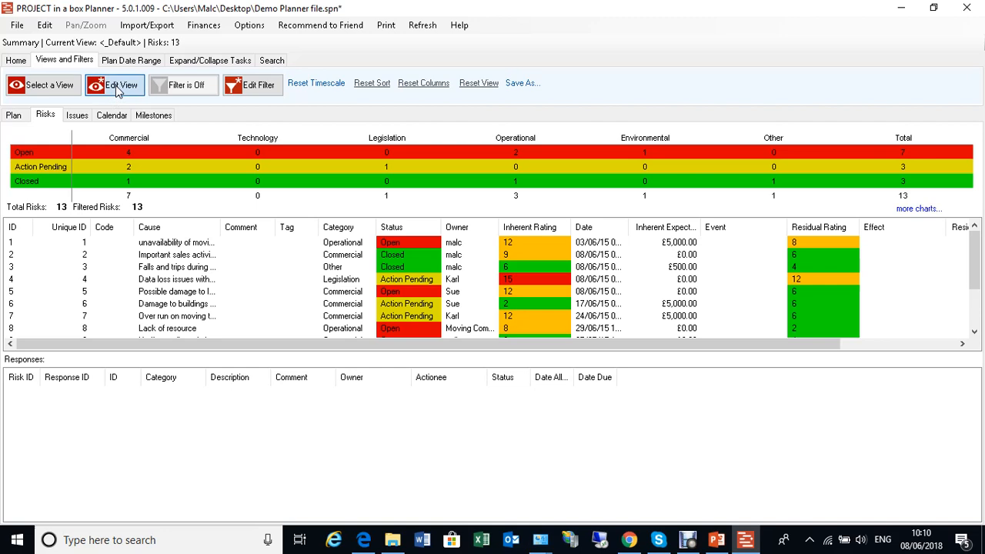
left_click(114, 84)
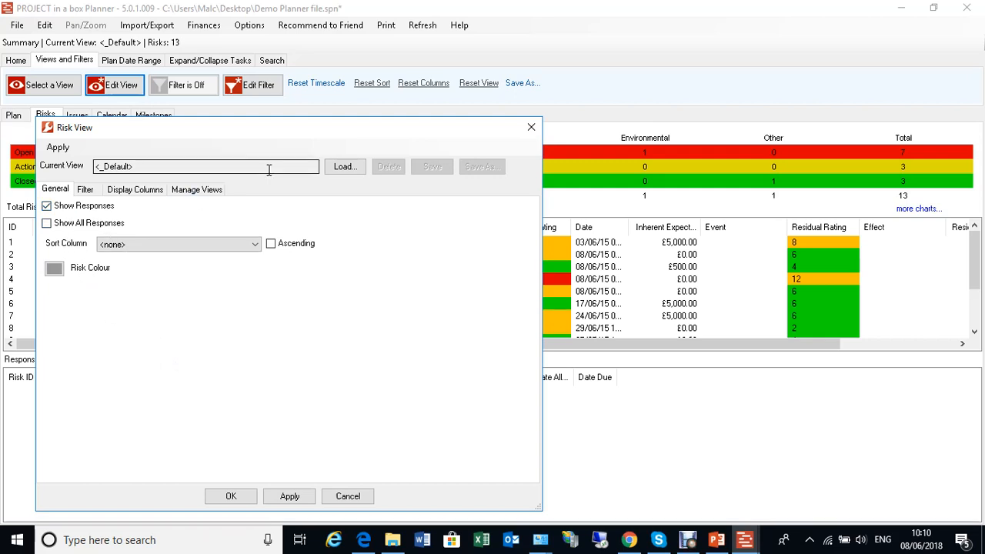
left_click(85, 189)
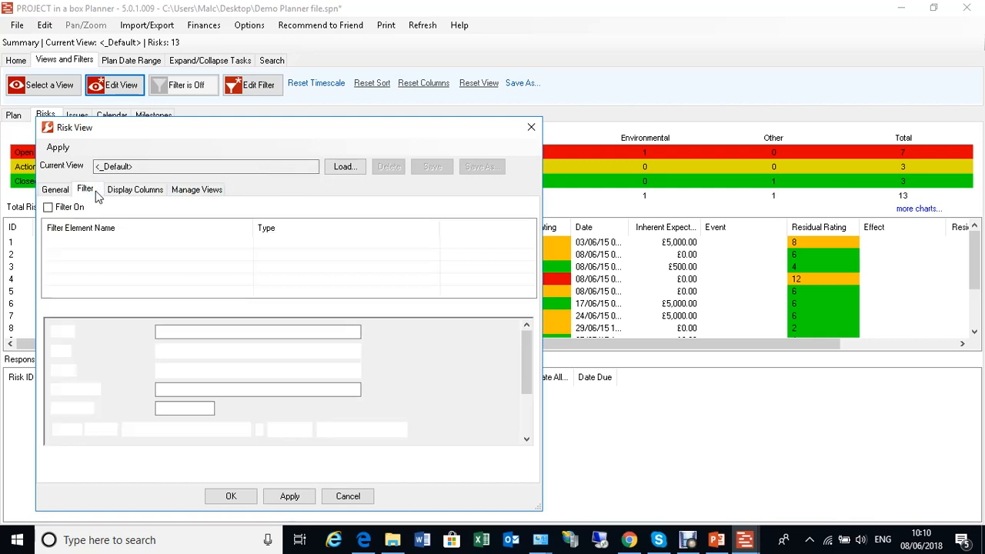
left_click(85, 190)
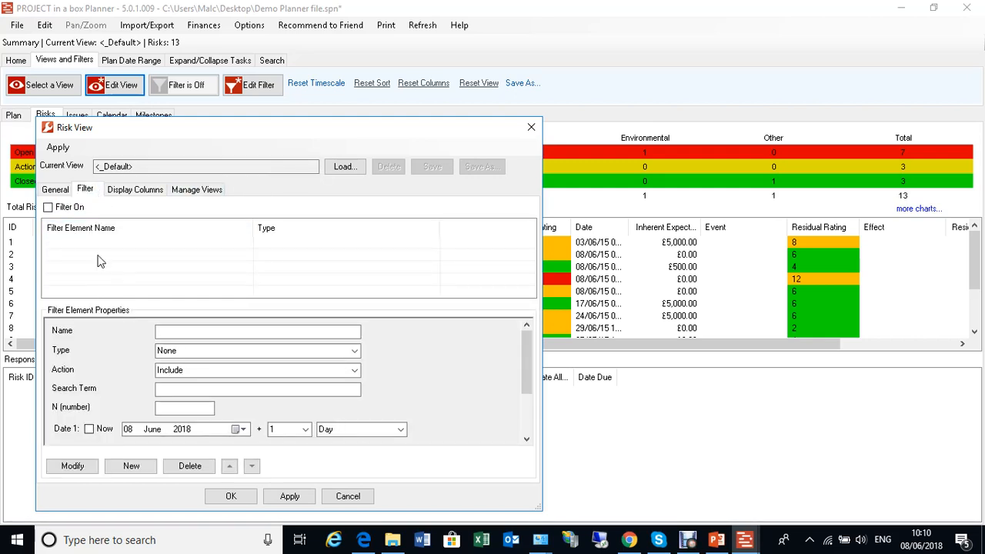
Step: Add a trial risk filter element, review display columns, then close without saving
left_click(131, 465)
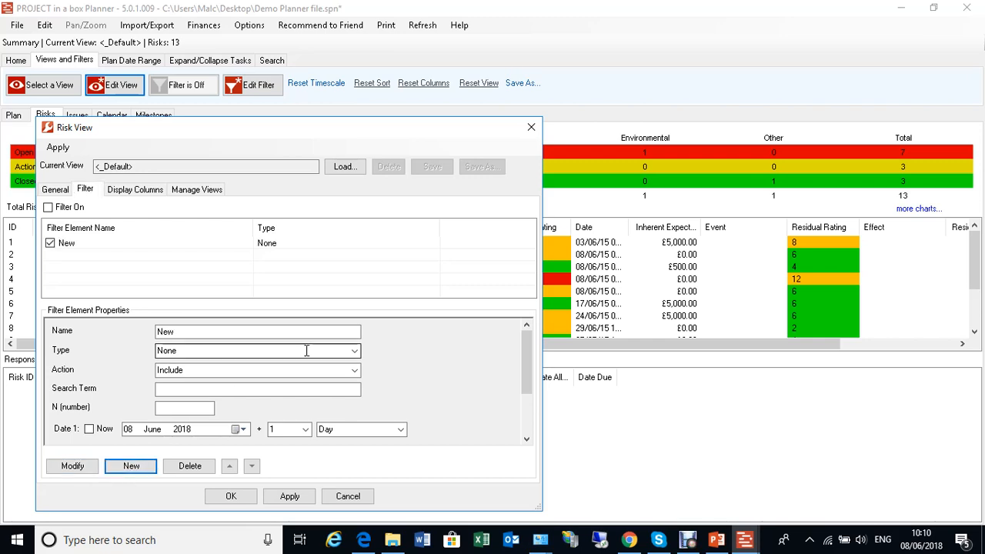
left_click(146, 242)
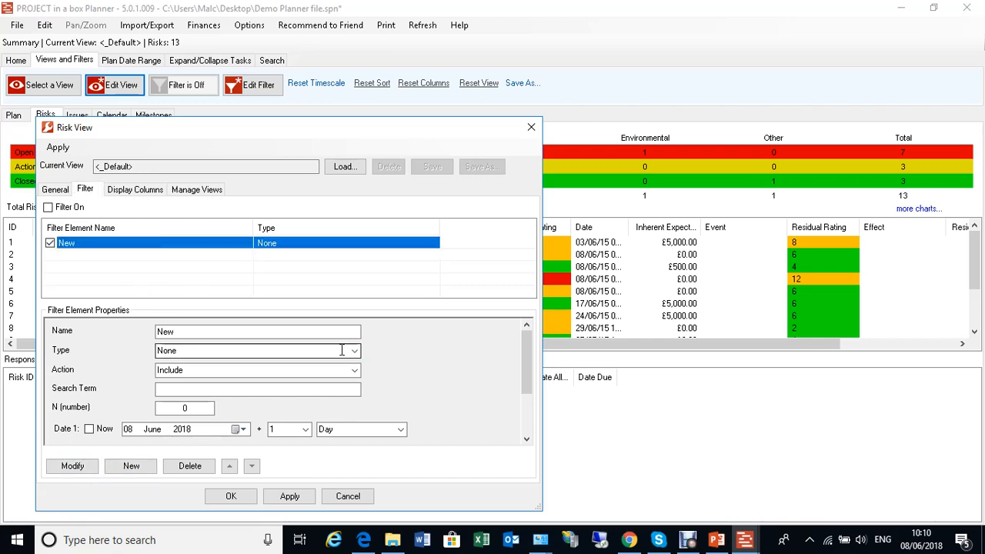
left_click(353, 350)
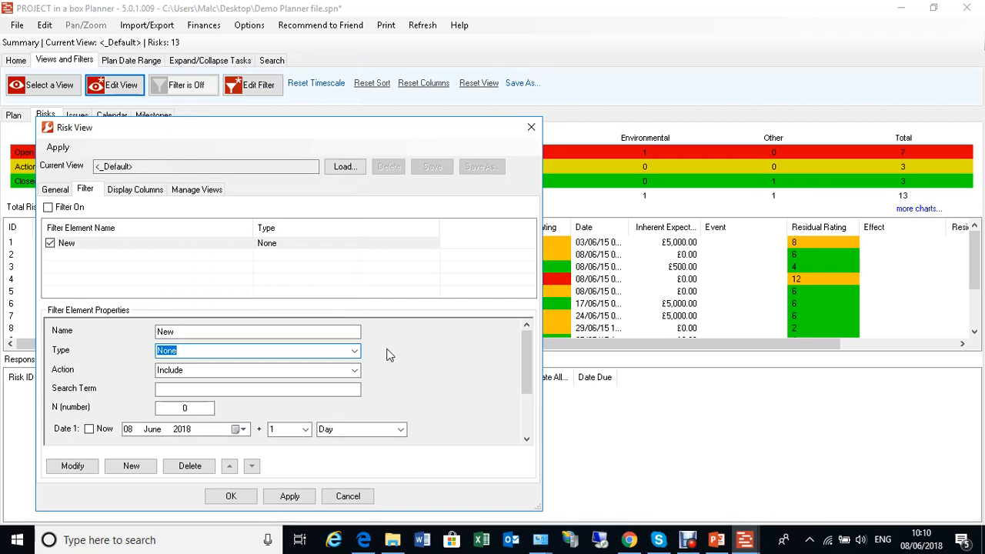
left_click(135, 189)
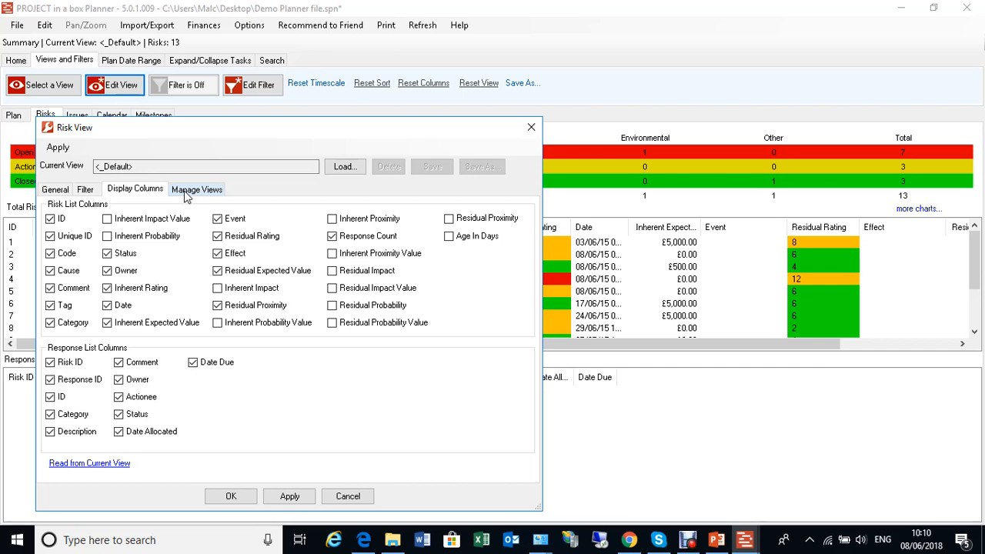
left_click(530, 127)
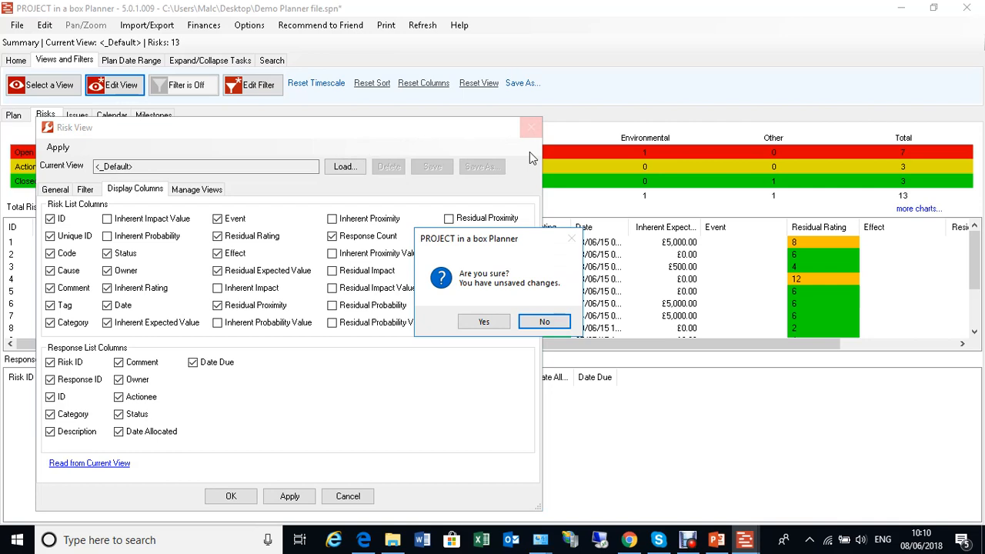
left_click(544, 321)
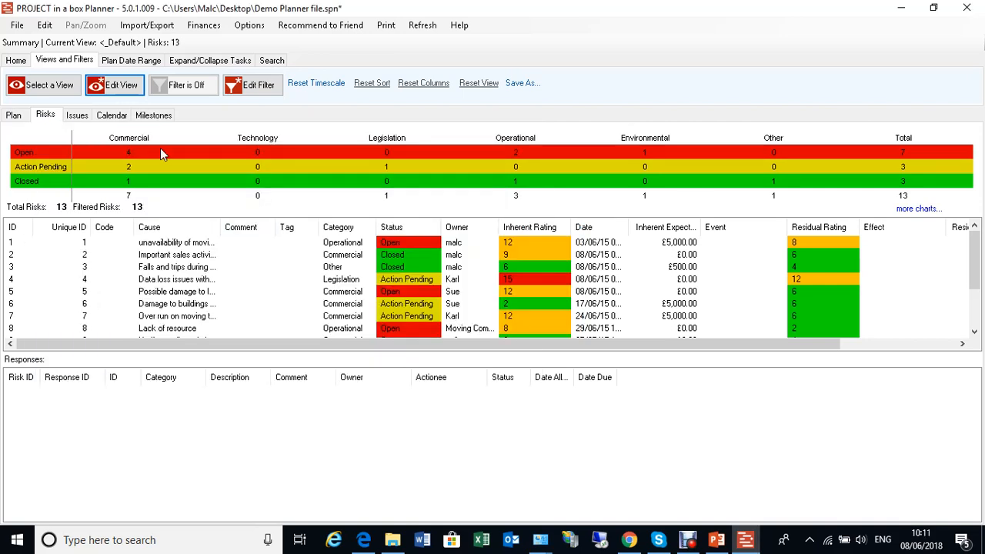
mouse_move(141, 157)
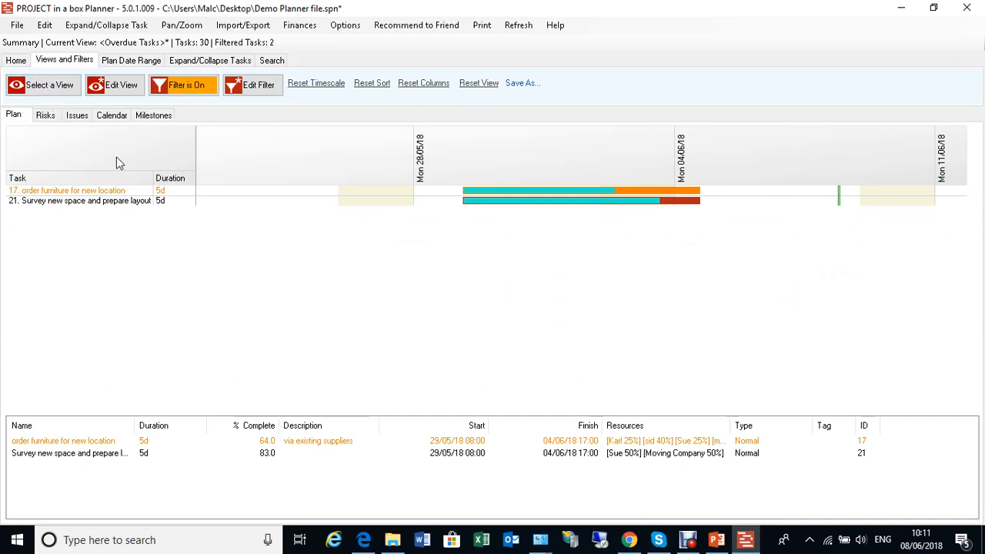
mouse_move(642, 190)
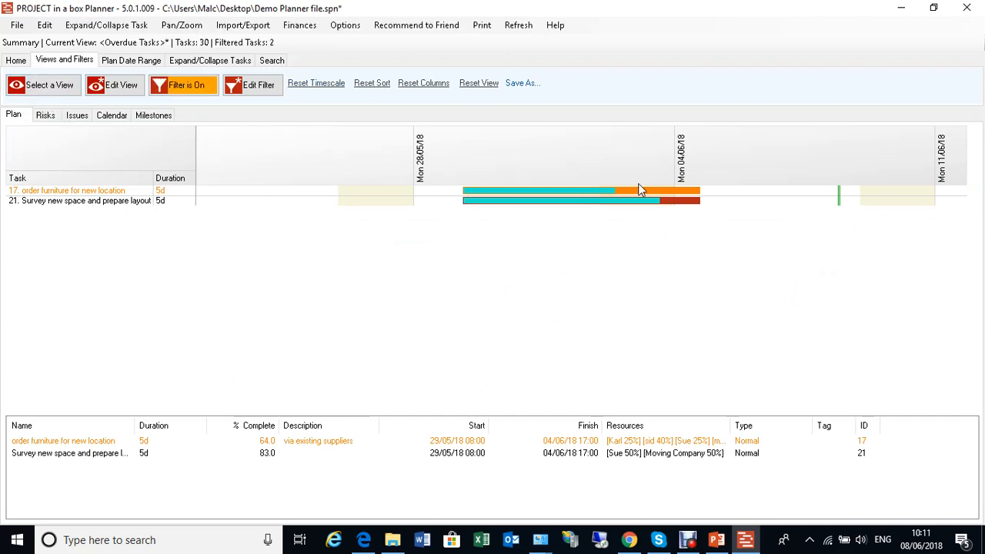
mouse_move(522, 86)
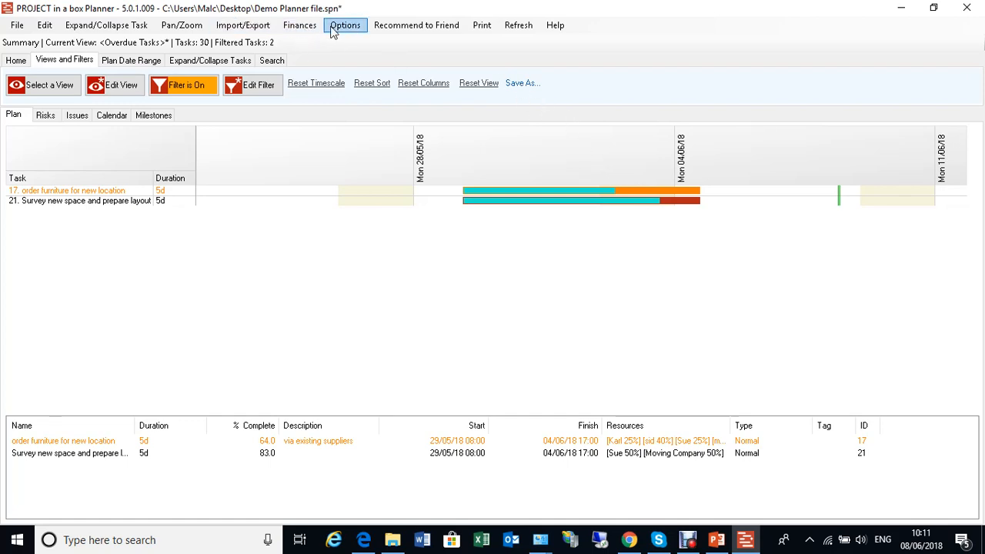
Step: Unlock the locked settings in Preferences > Password and confirm
left_click(344, 24)
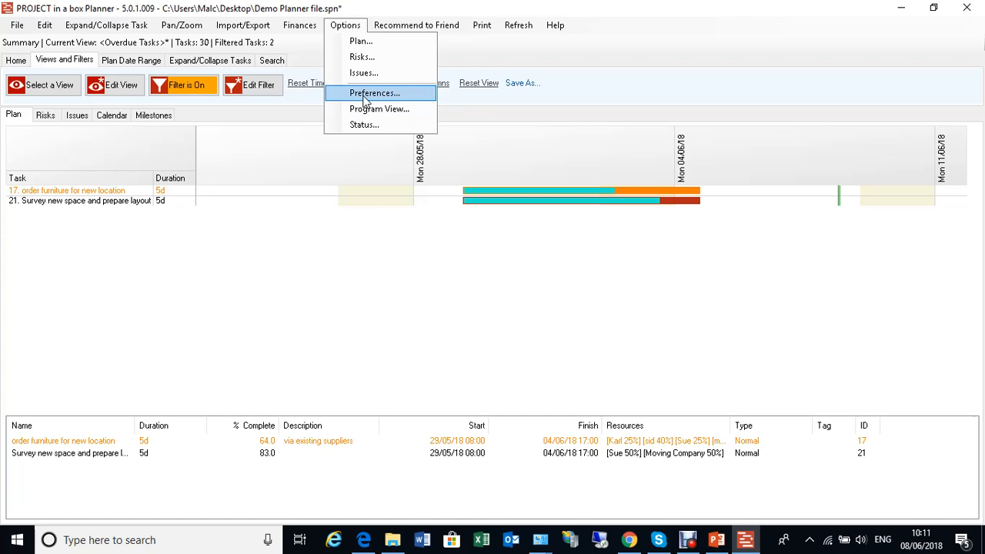
left_click(374, 93)
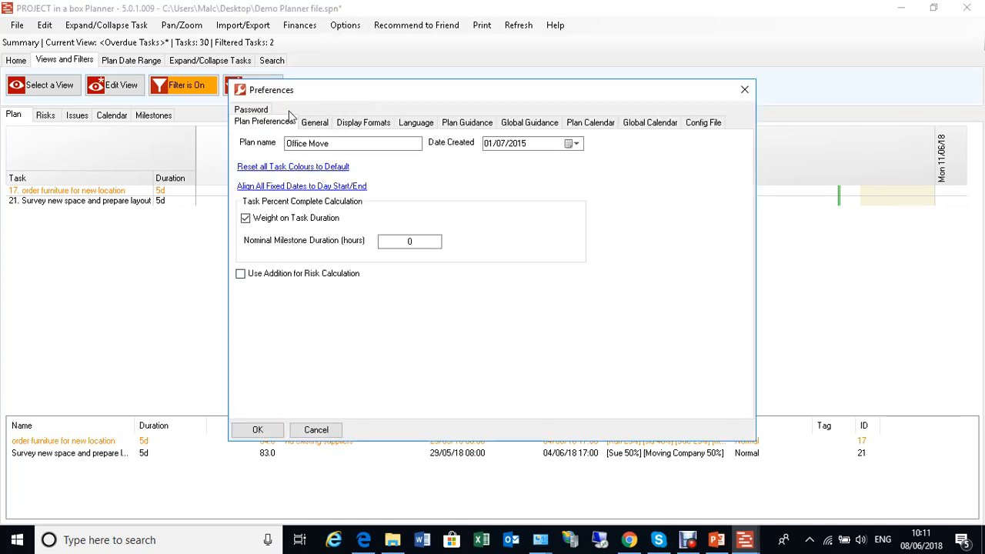
left_click(251, 121)
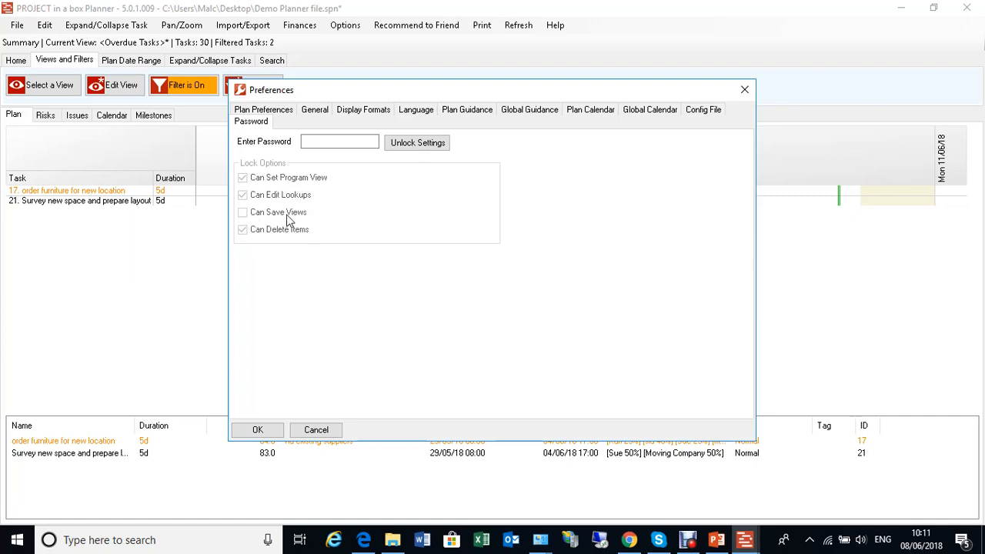
left_click(340, 142)
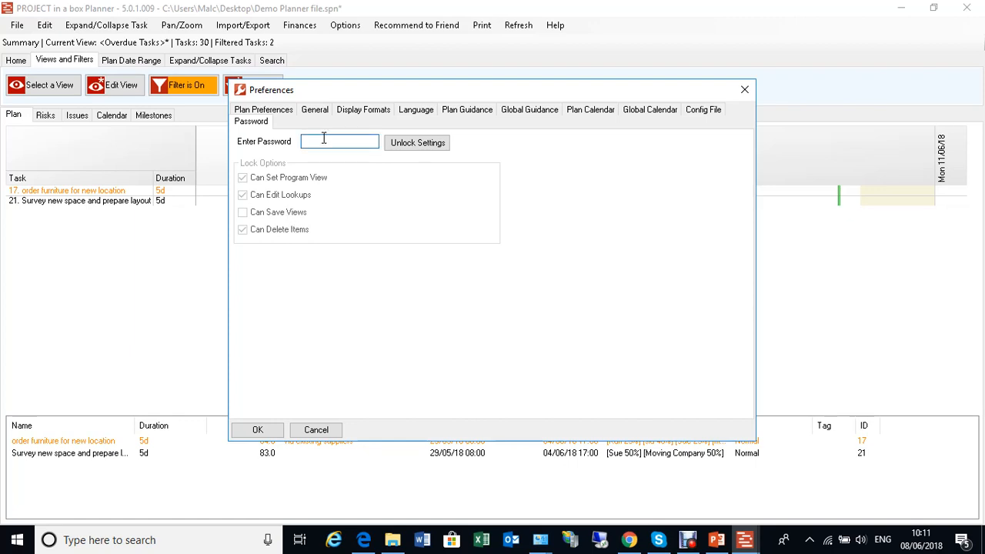
left_click(417, 142)
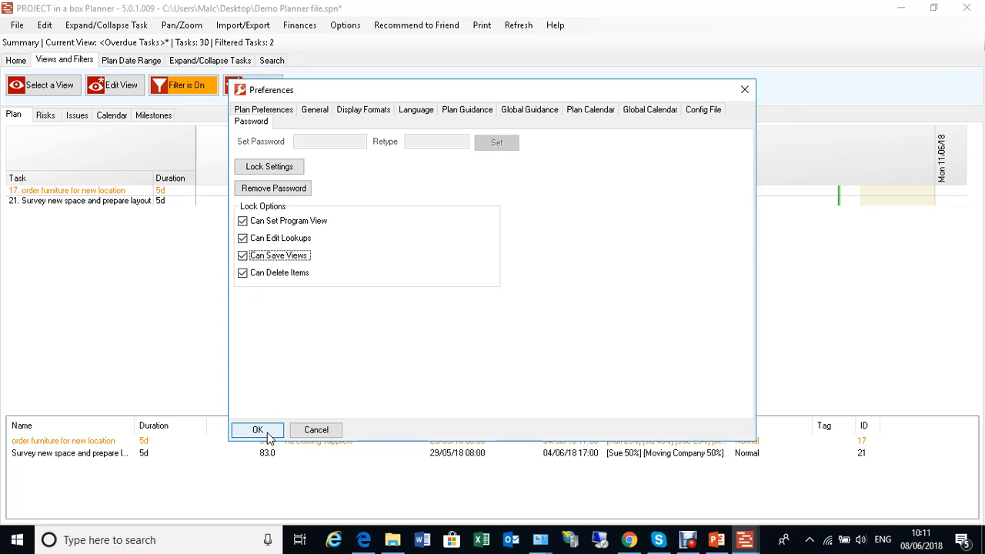
left_click(256, 429)
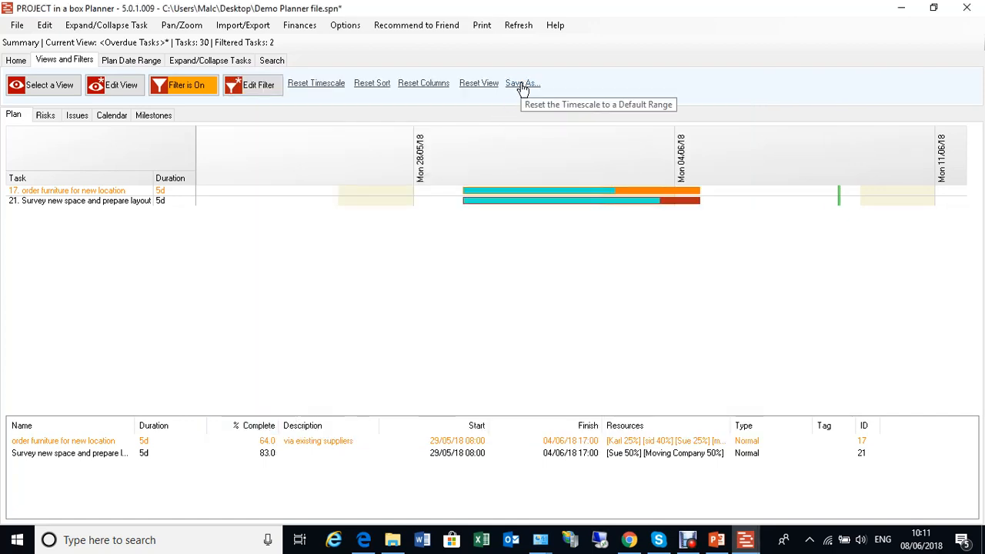
Step: Save the current view under the name 'Overdue Working Tasks'
left_click(521, 83)
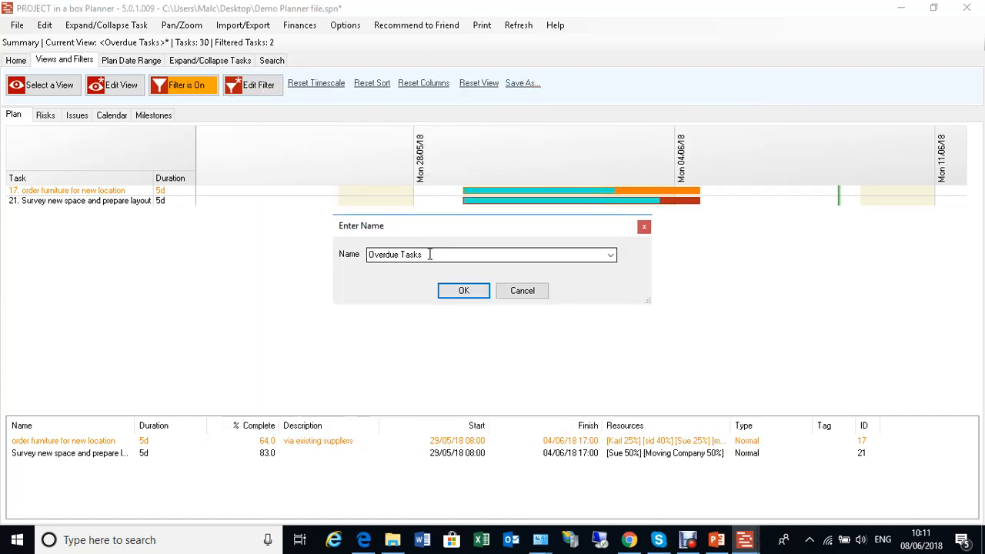
triple_click(394, 254)
type("Working ")
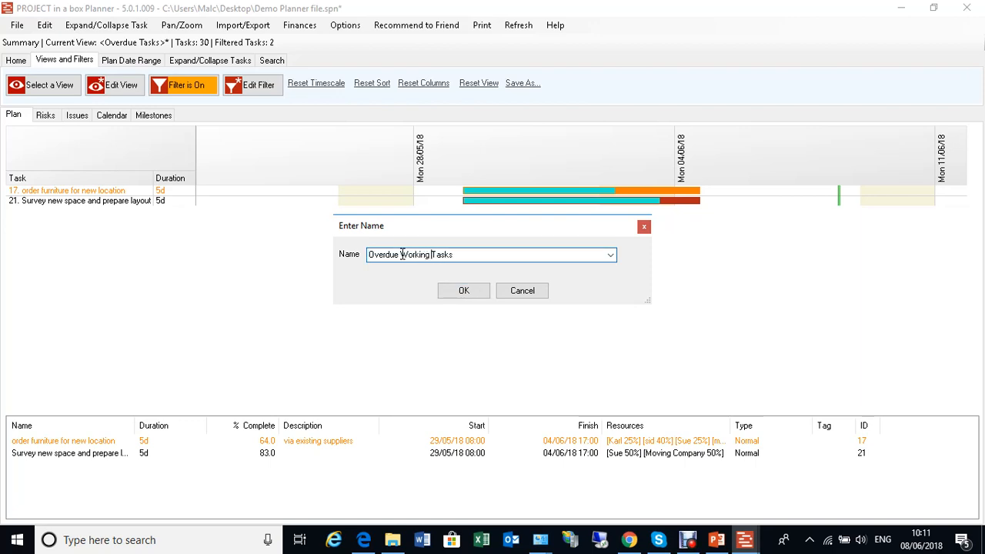
left_click(463, 290)
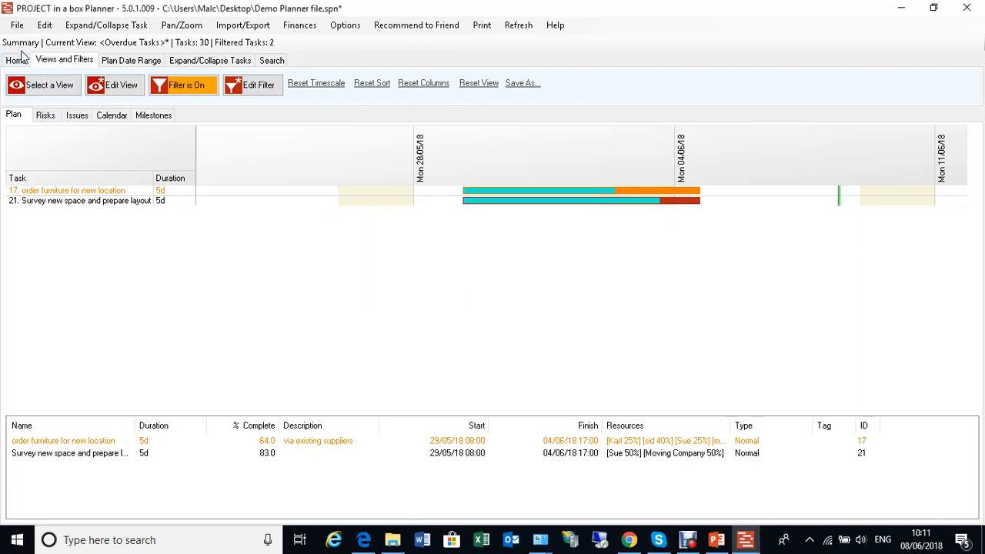
left_click(50, 85)
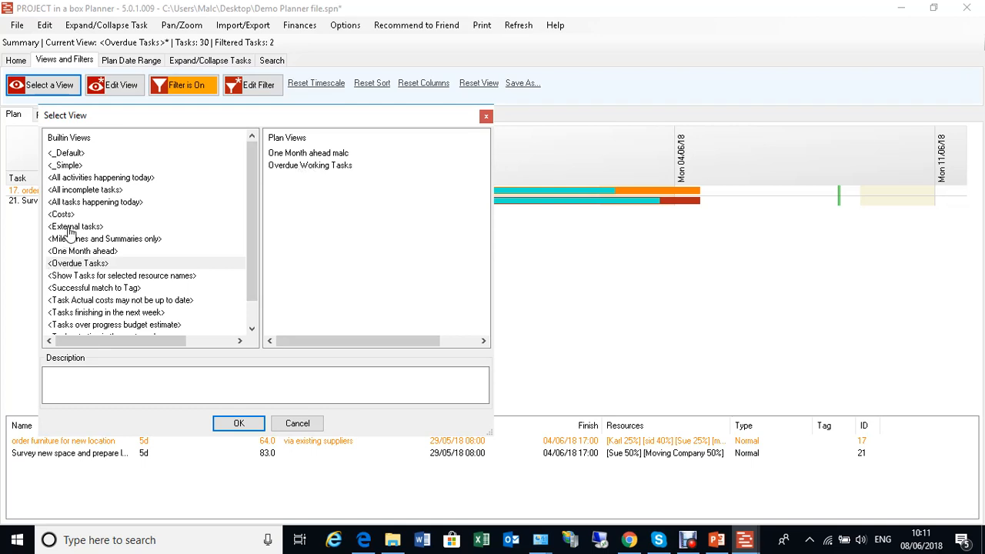
Step: Switch the plan to the built-in Costs view
left_click(238, 423)
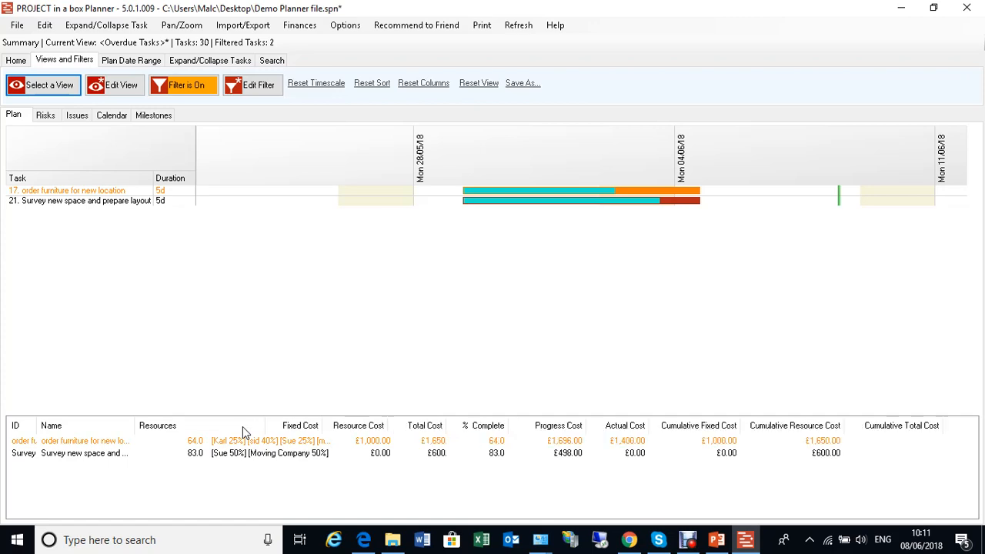
left_click(183, 84)
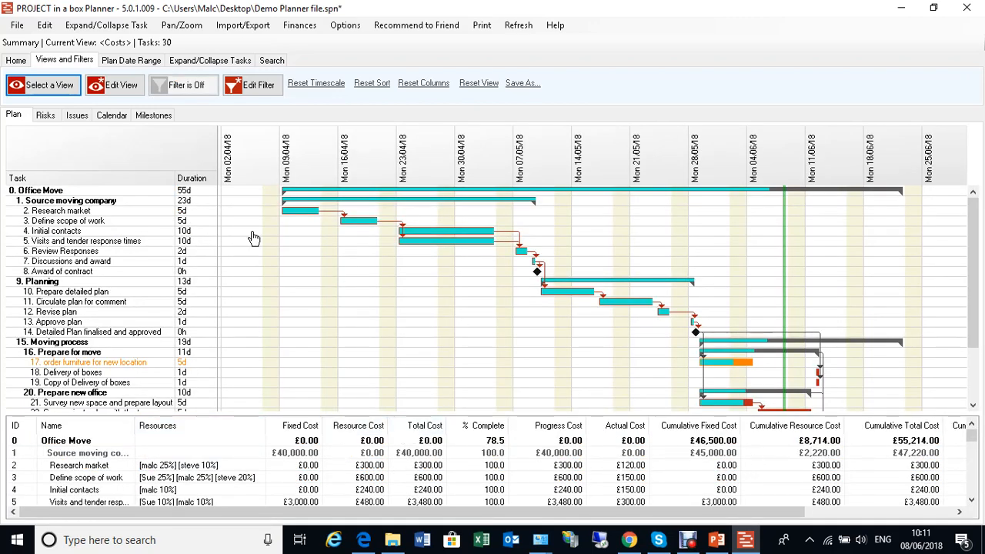
scroll("down", 3)
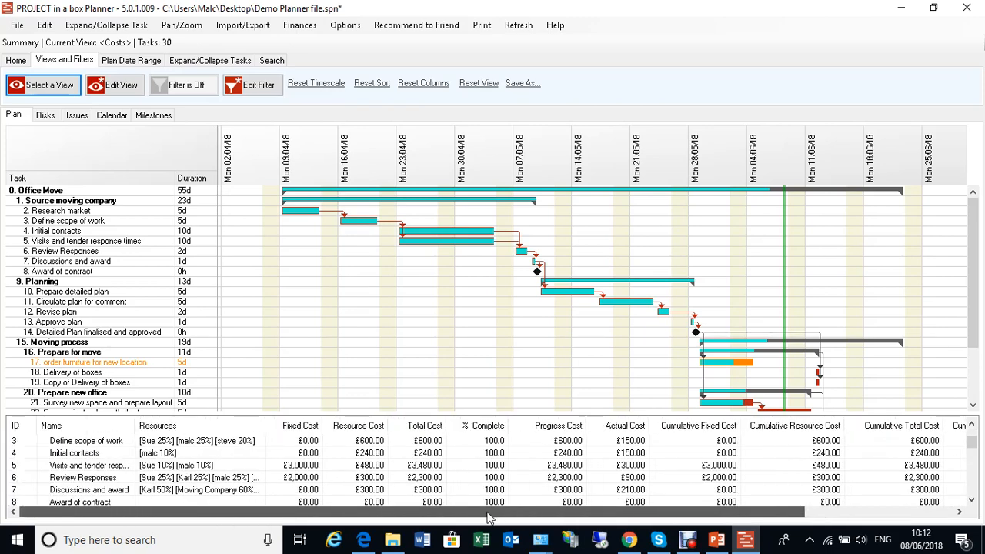
mouse_move(319, 270)
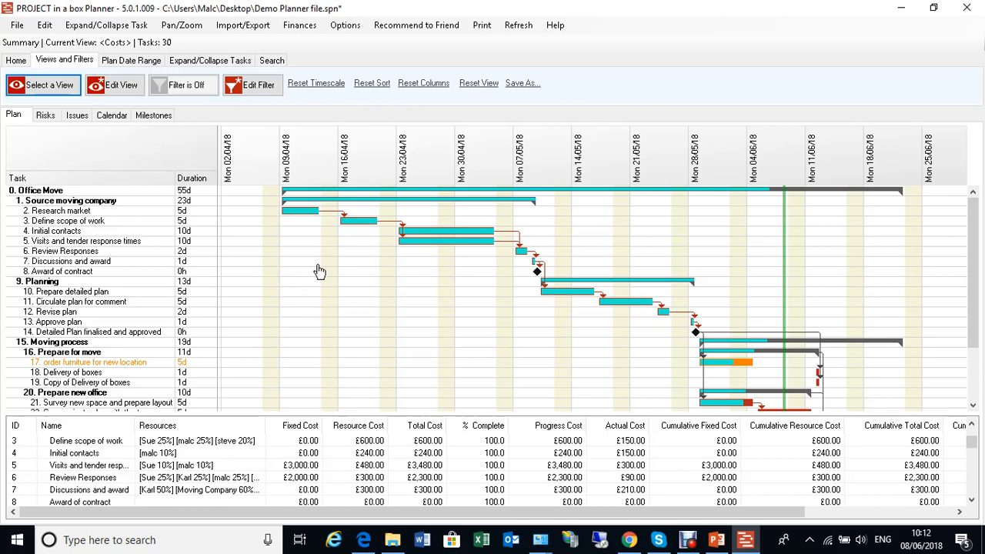
mouse_move(88, 106)
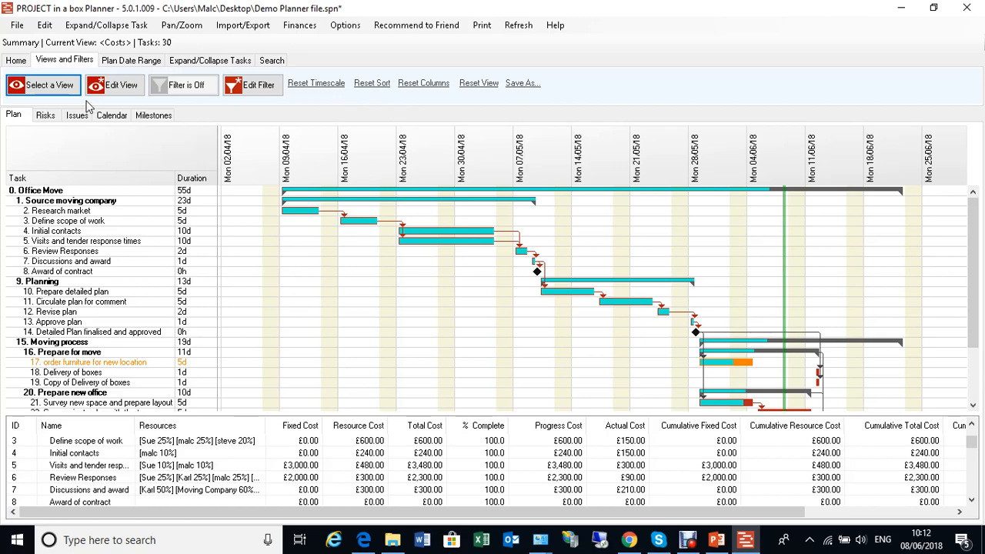
Step: Reapply the saved 'Overdue Working Tasks' view, filtering to 2 tasks, and open Risks
left_click(42, 84)
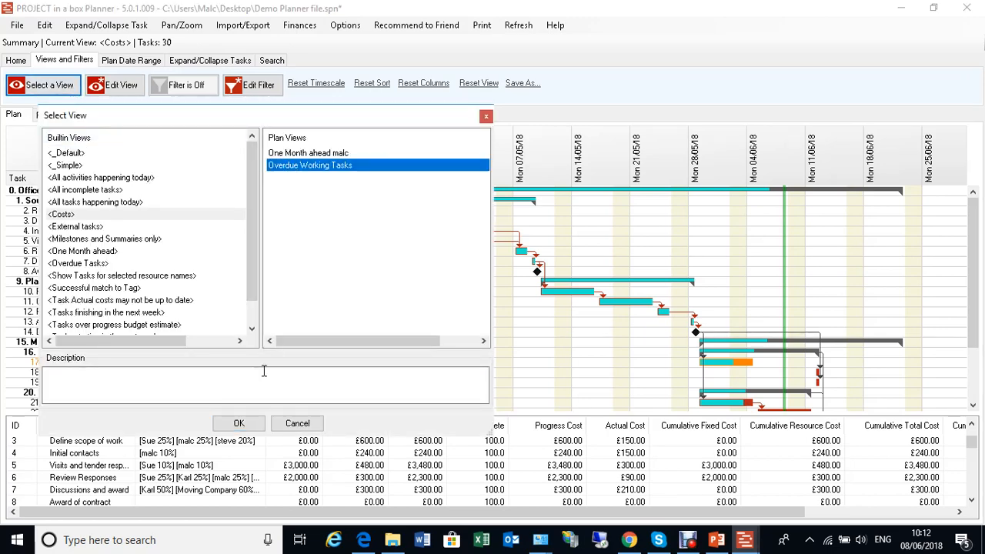
left_click(238, 423)
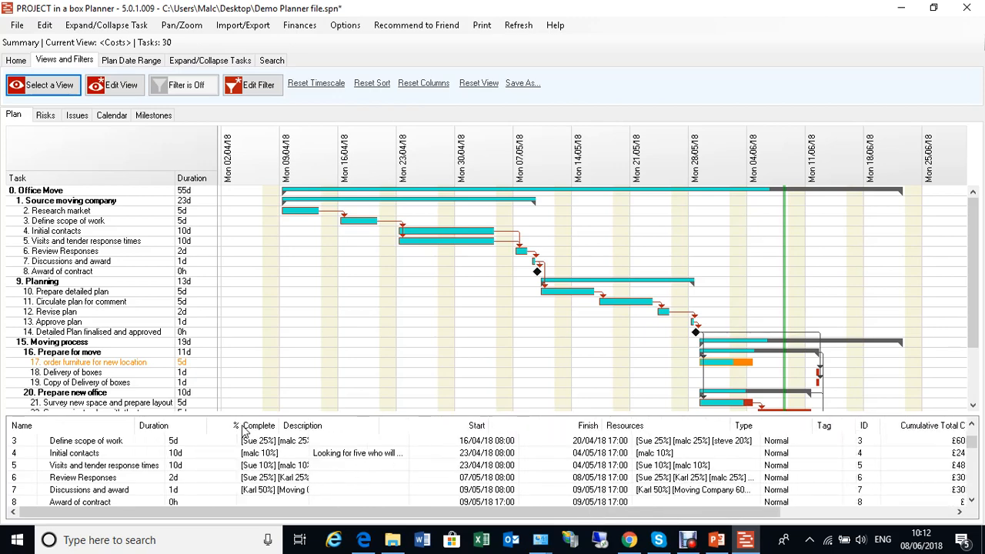
left_click(183, 84)
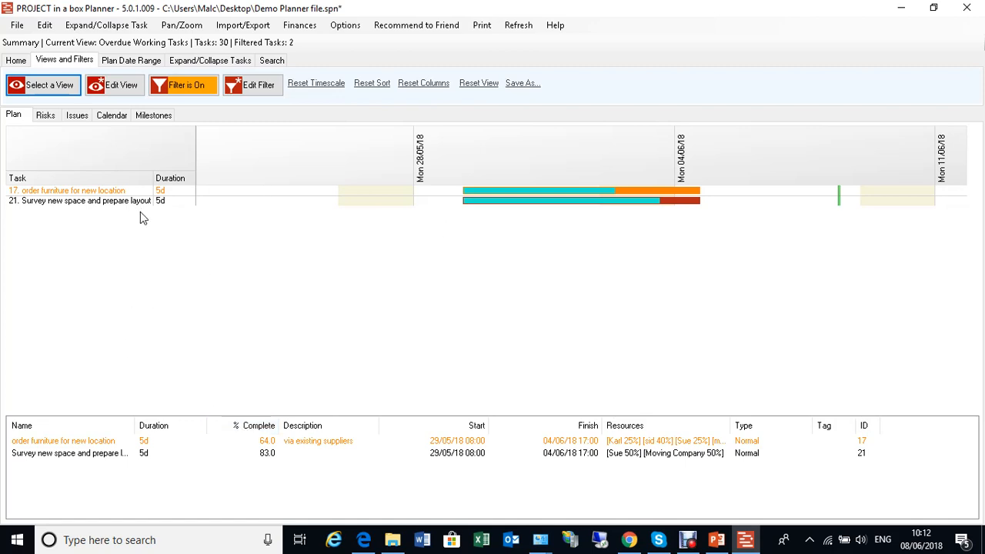
left_click(44, 114)
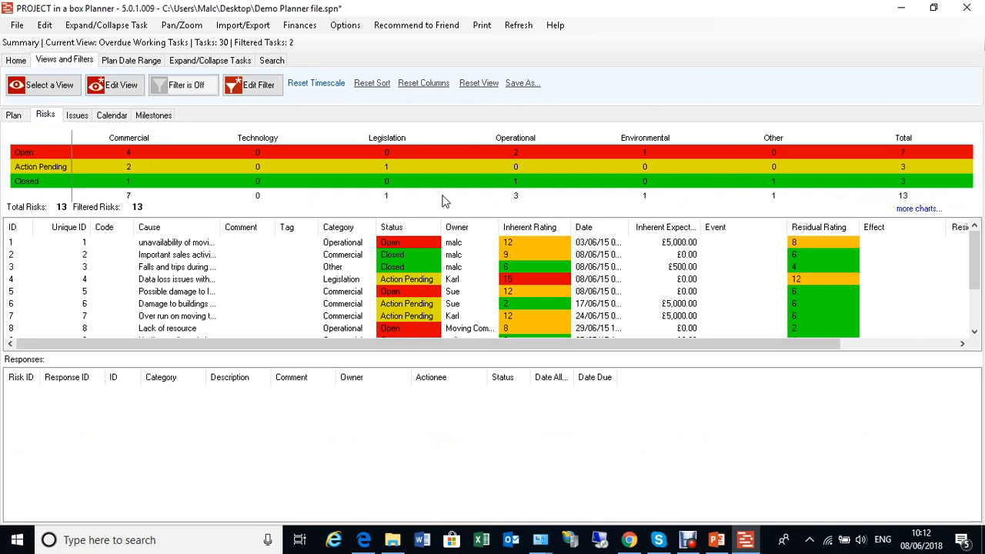
Step: Browse the risk views list and the additional risk charts without changing anything
left_click(42, 85)
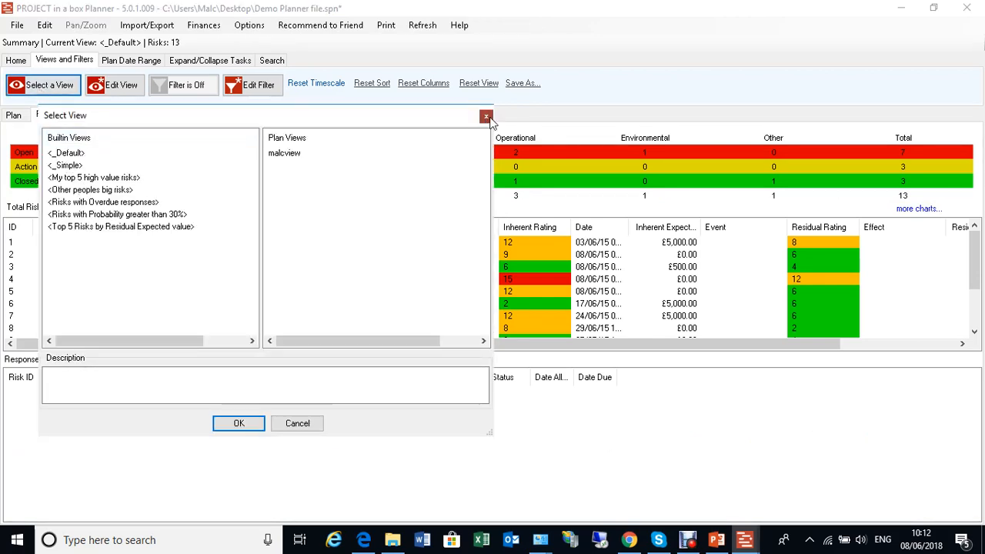
left_click(486, 117)
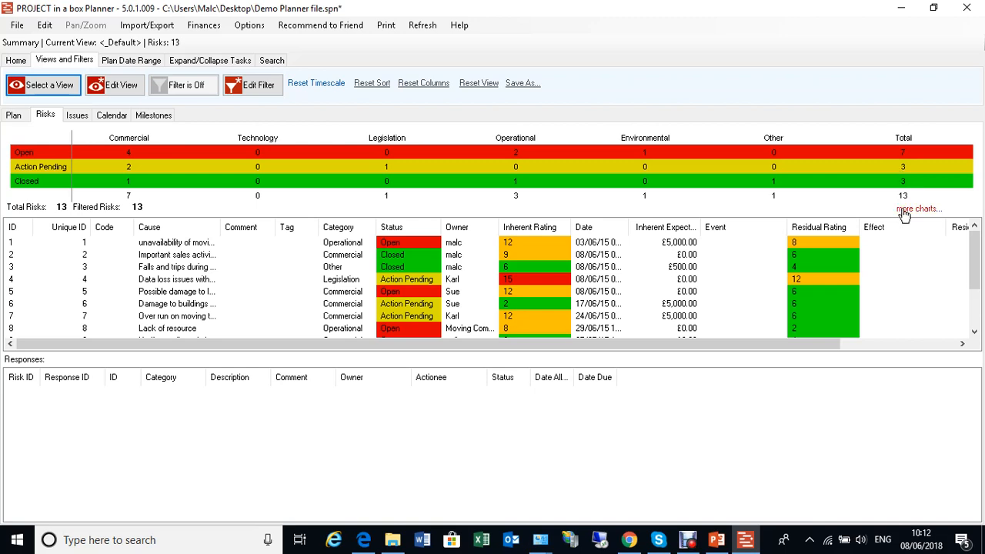
left_click(917, 209)
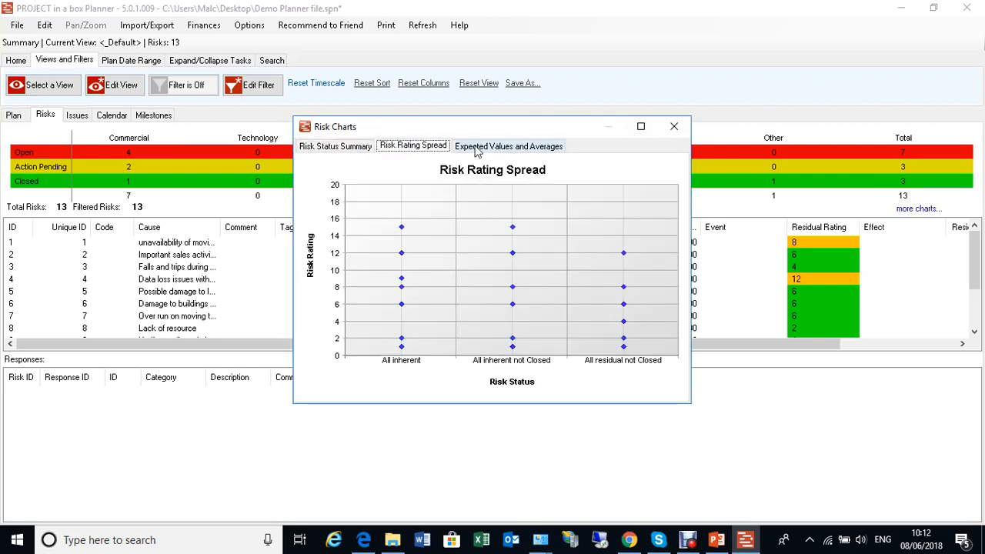
left_click(674, 126)
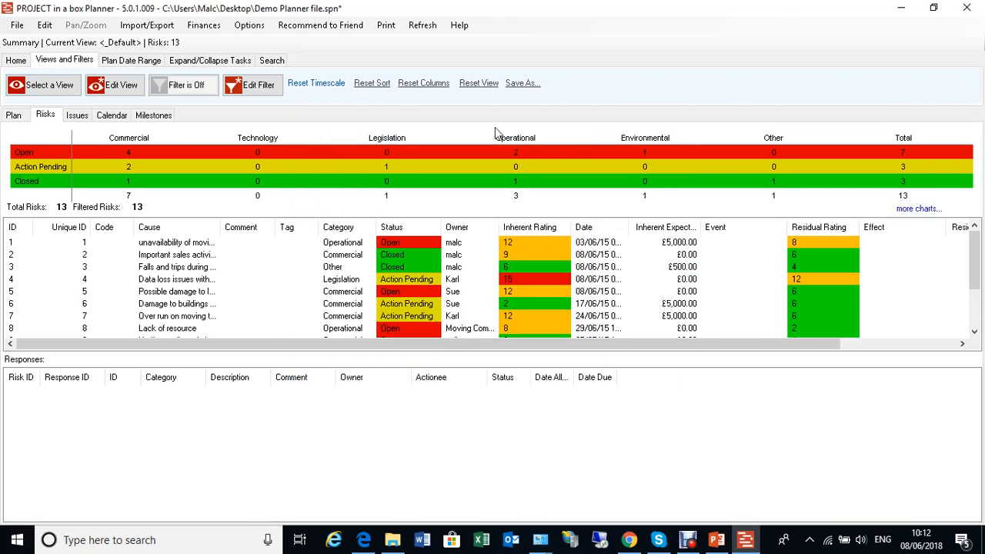
Step: Apply 'Top 5 Risks by Residual Expected value' and review the charts' Expected Values
left_click(50, 85)
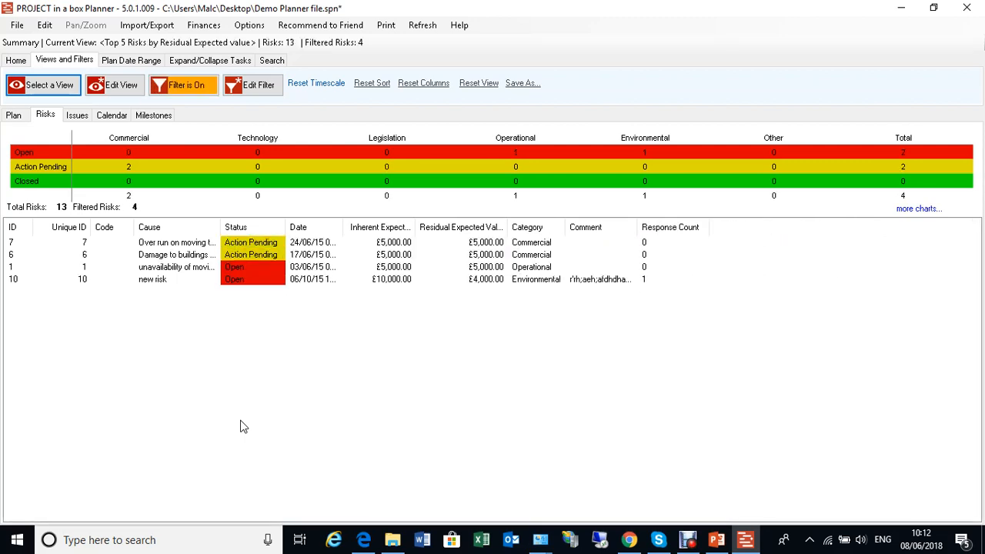
mouse_move(367, 294)
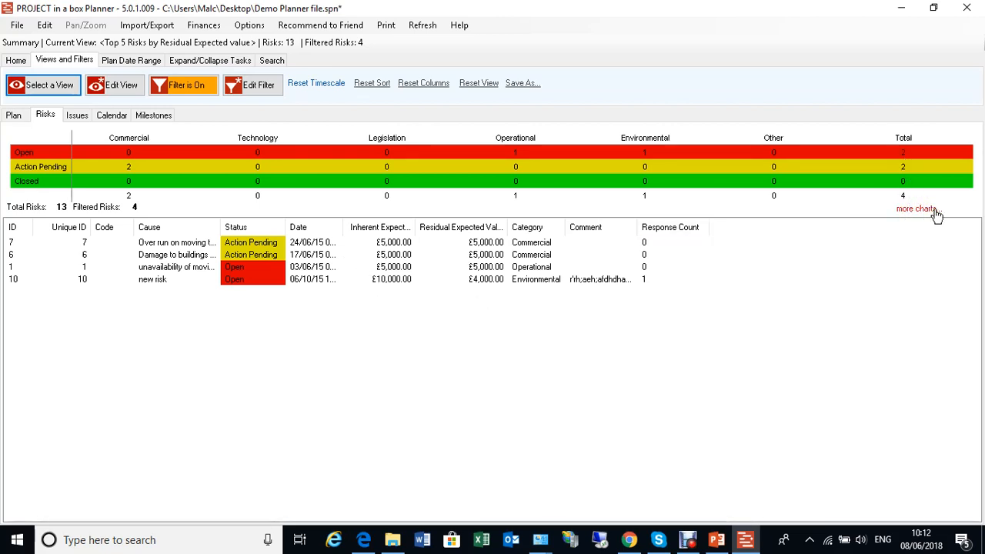
left_click(916, 209)
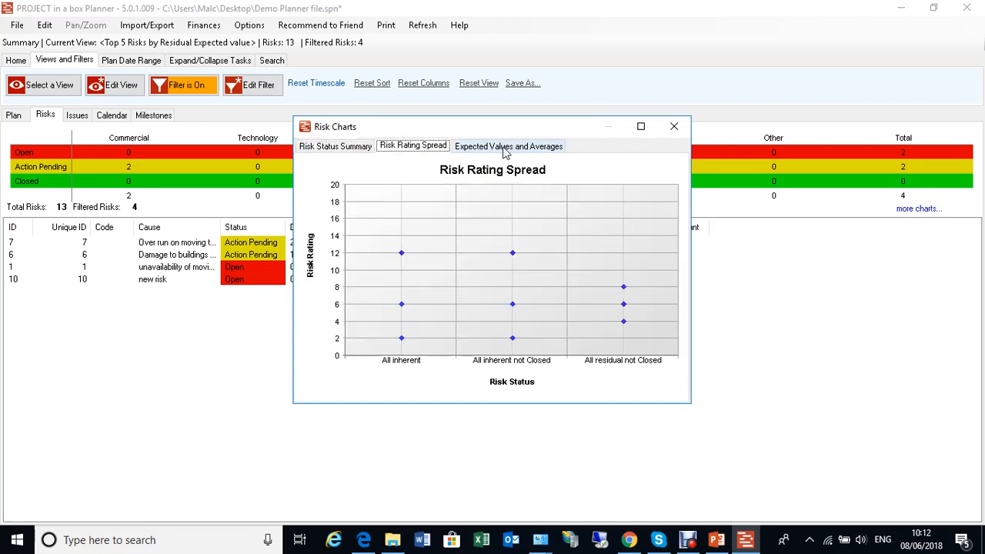
left_click(508, 146)
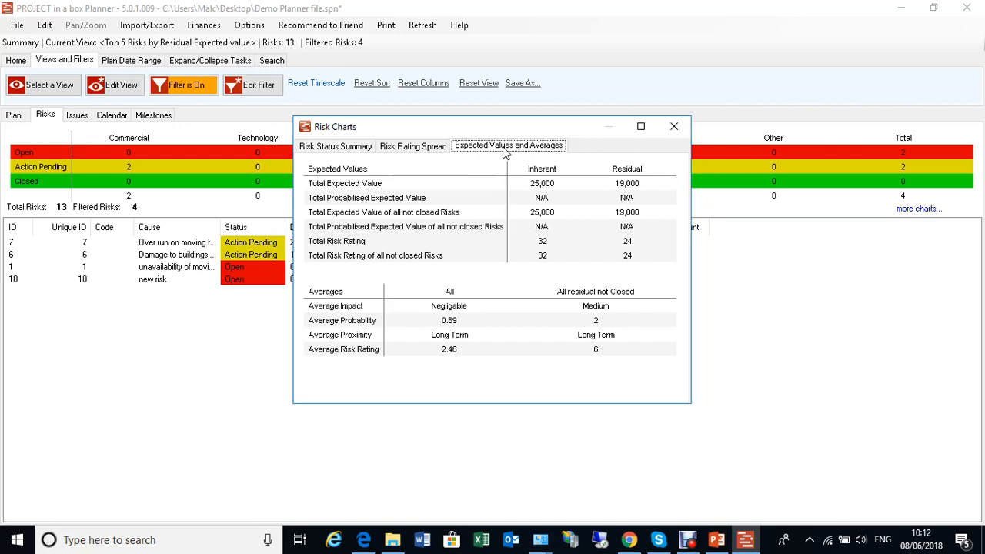
left_click(673, 126)
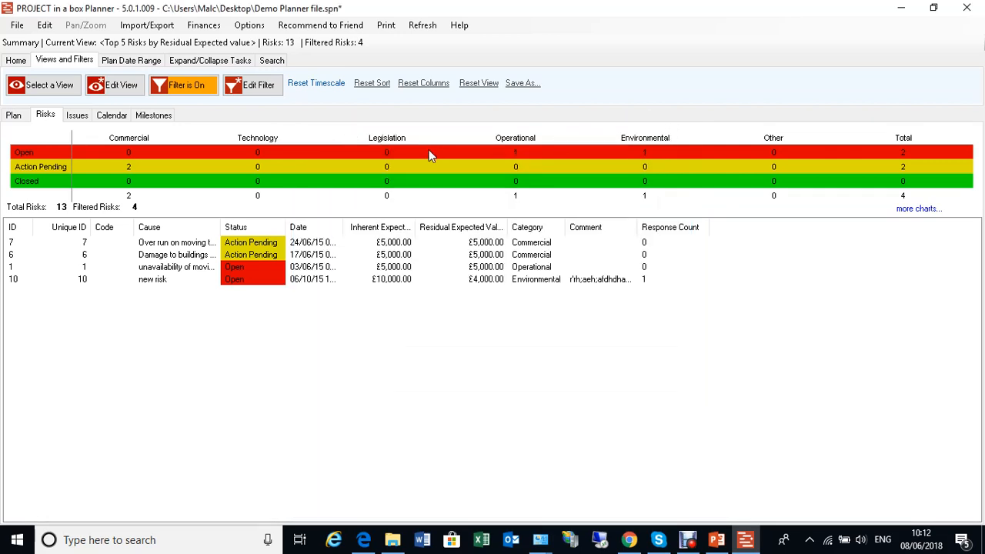